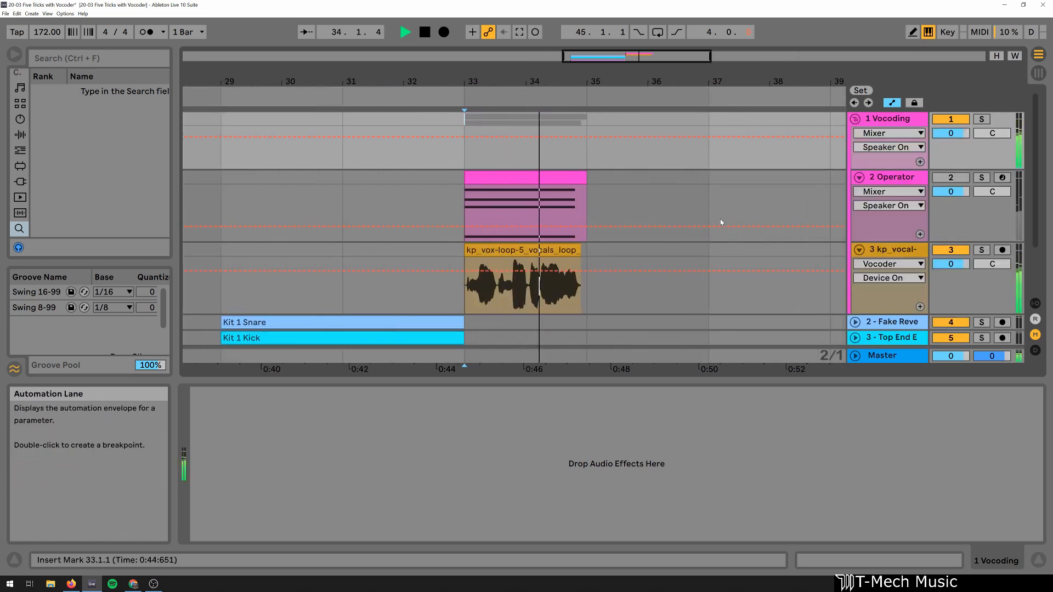
# Show the kp_vocal track's EQ Eight and Vocoder, stop playback, and fold the Vocoder
pyautogui.click(888, 249)
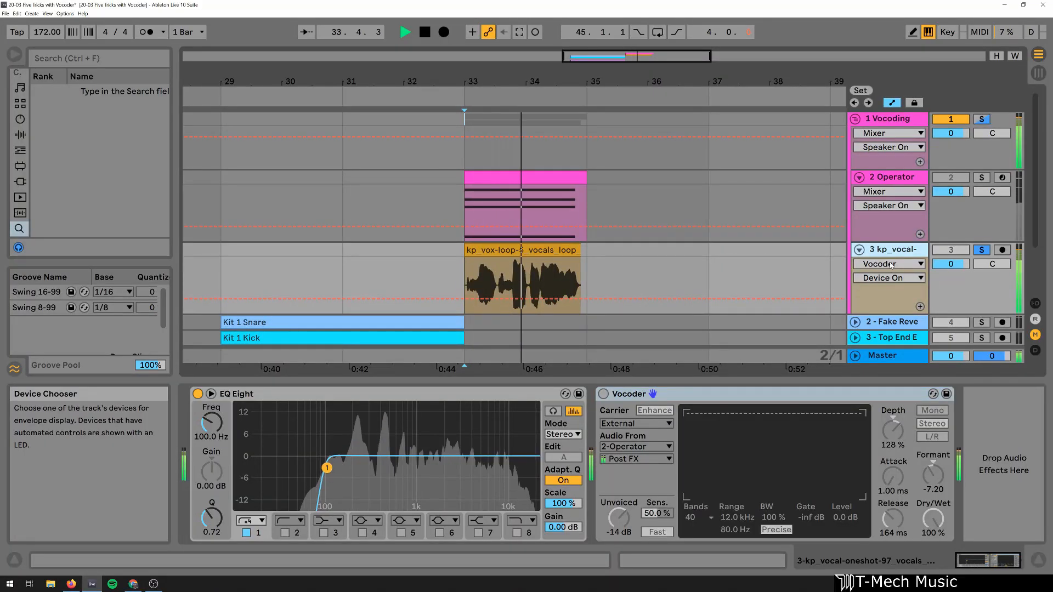
pyautogui.click(405, 32)
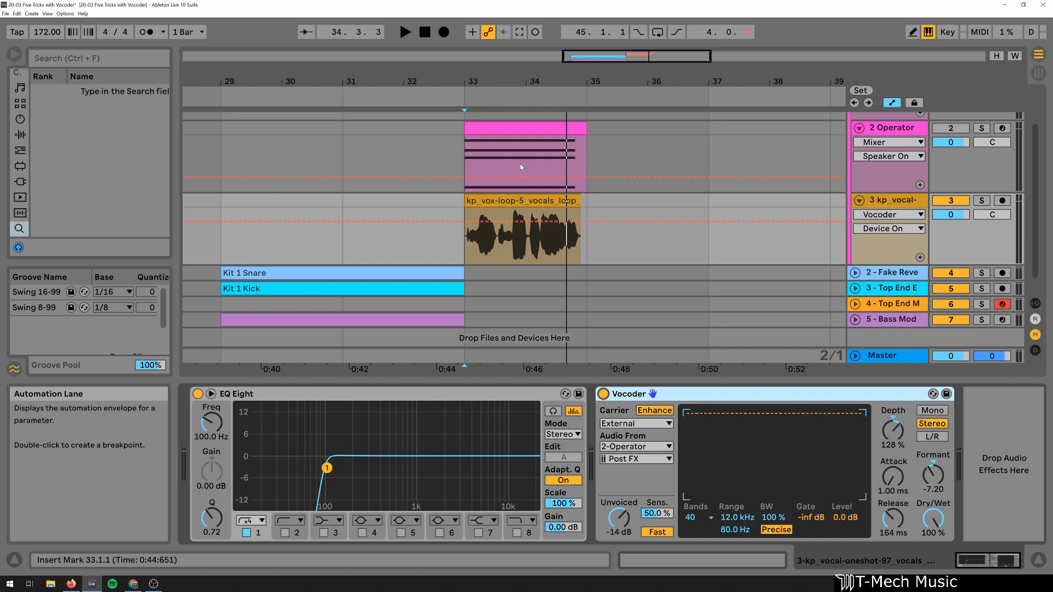
pyautogui.moveTo(544, 251)
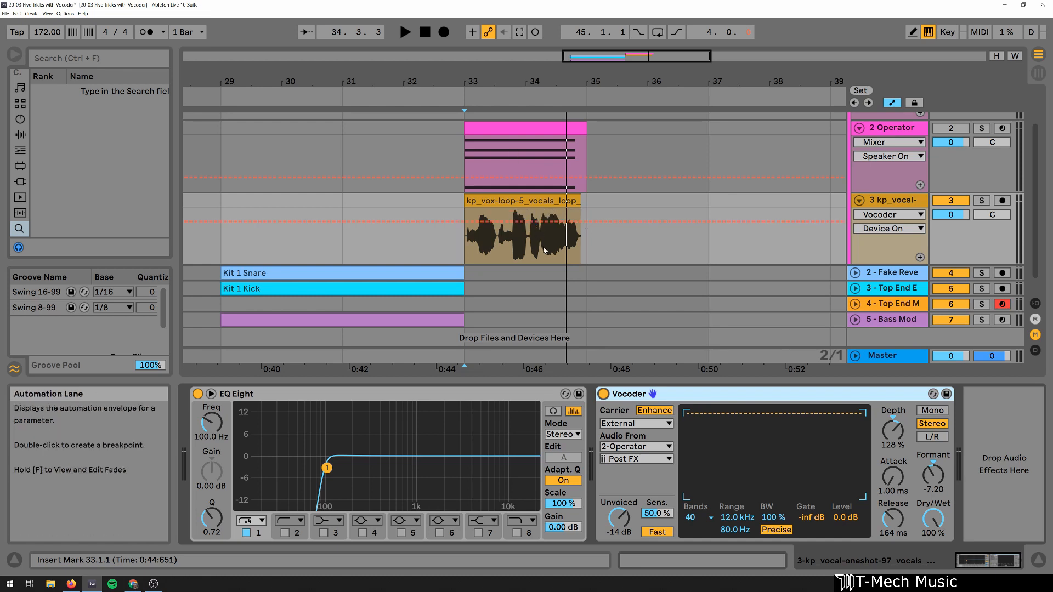
pyautogui.moveTo(542, 248)
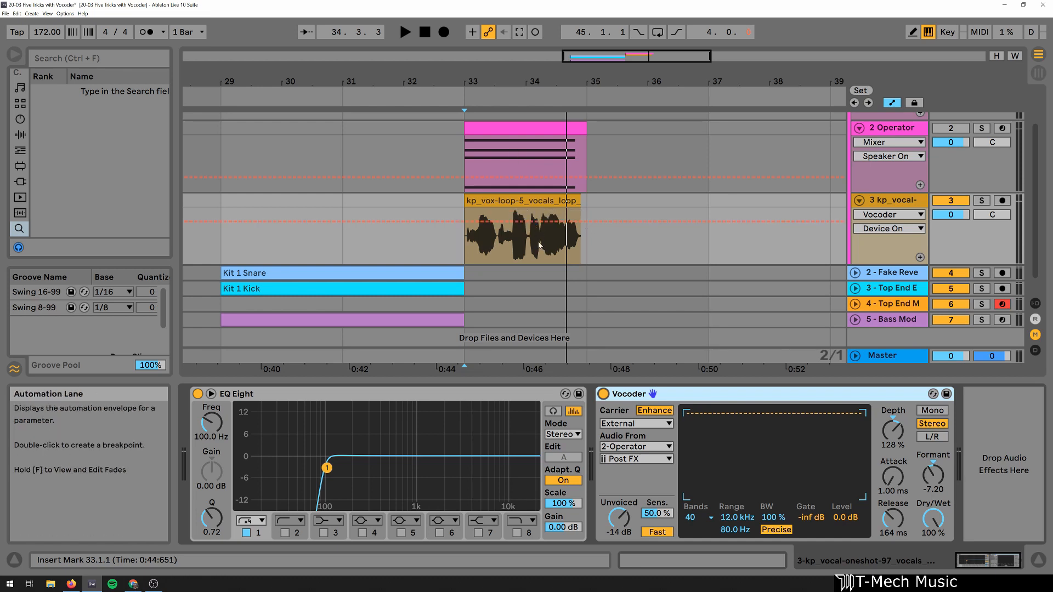
pyautogui.click(404, 32)
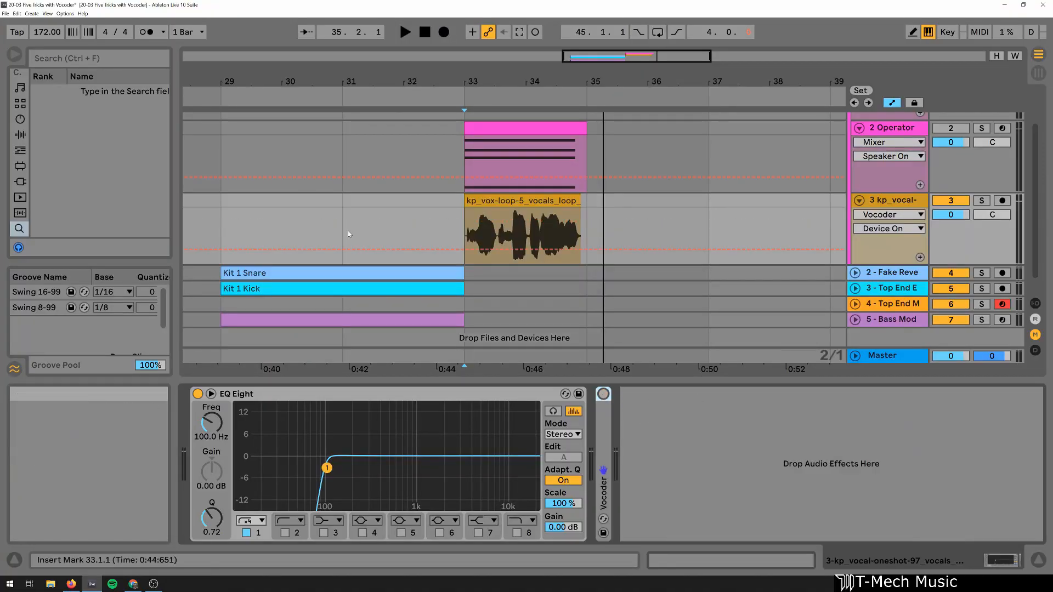
# Load a Vocoder with an External carrier from 2-Operator and Enhance on
pyautogui.write('voc')
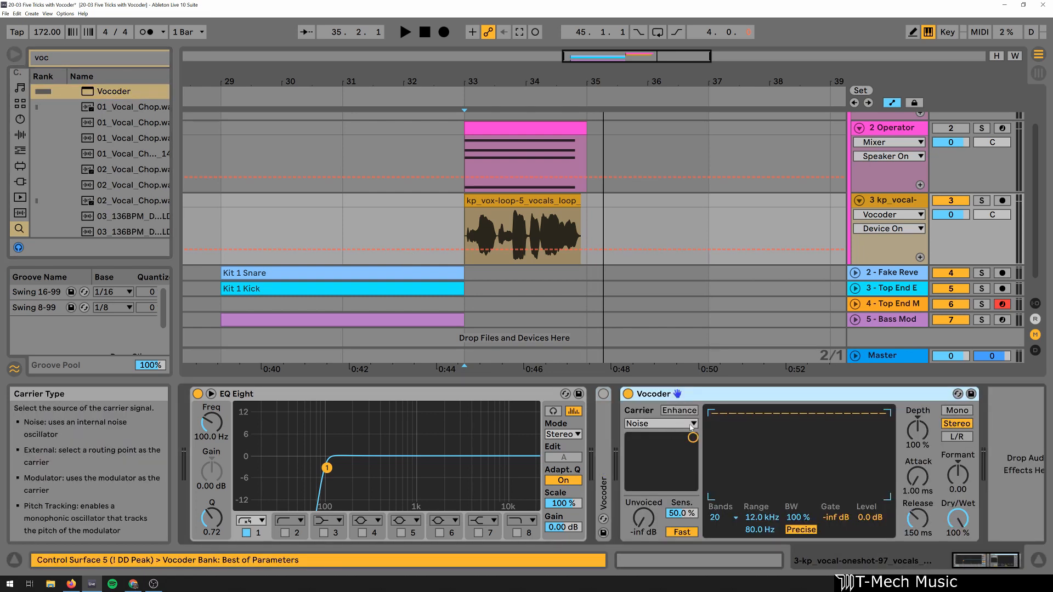
pyautogui.click(661, 423)
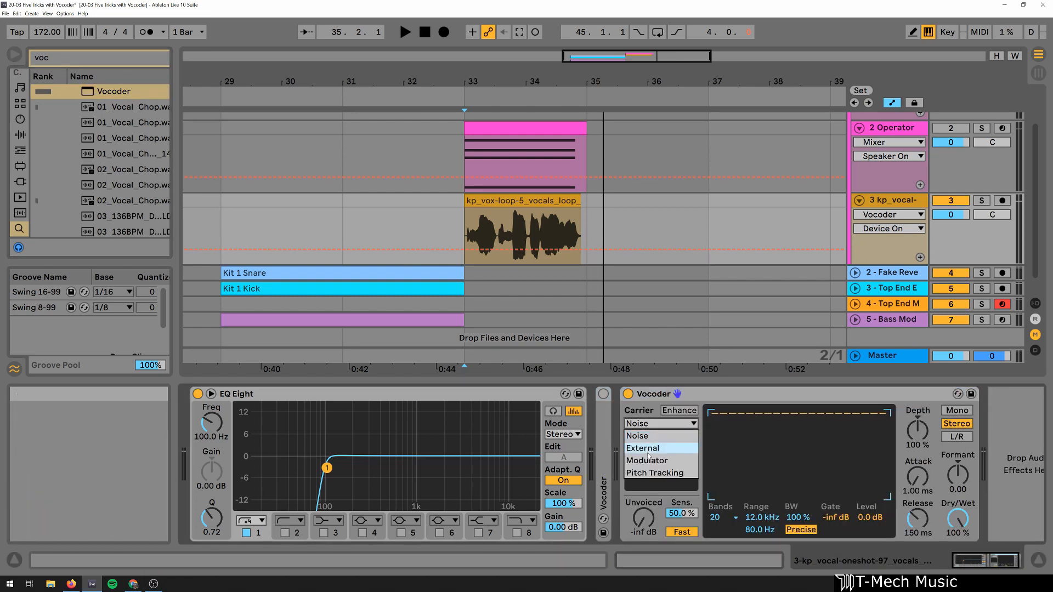
pyautogui.click(643, 448)
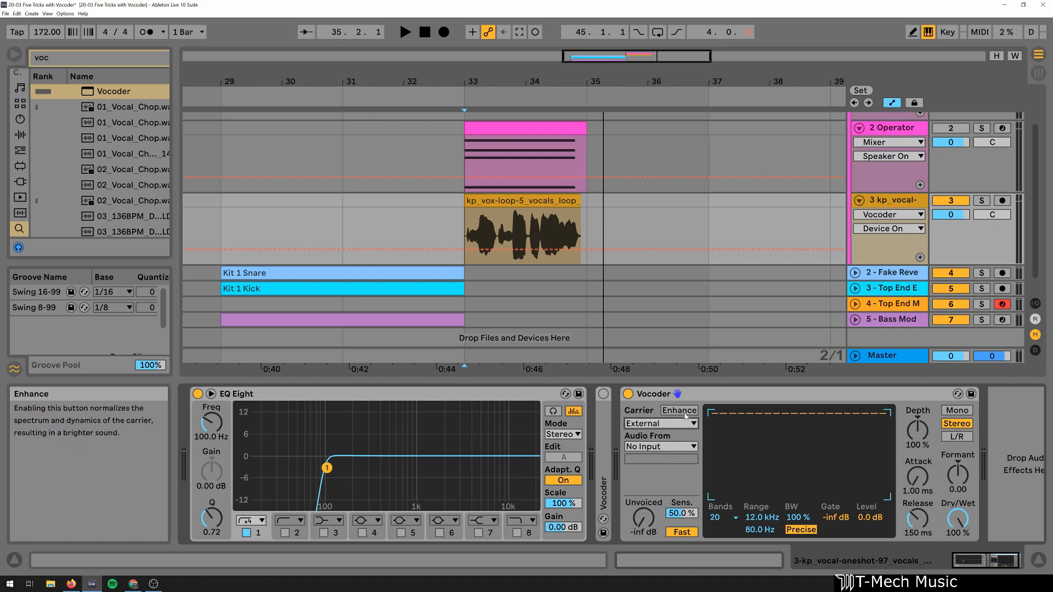
pyautogui.click(660, 446)
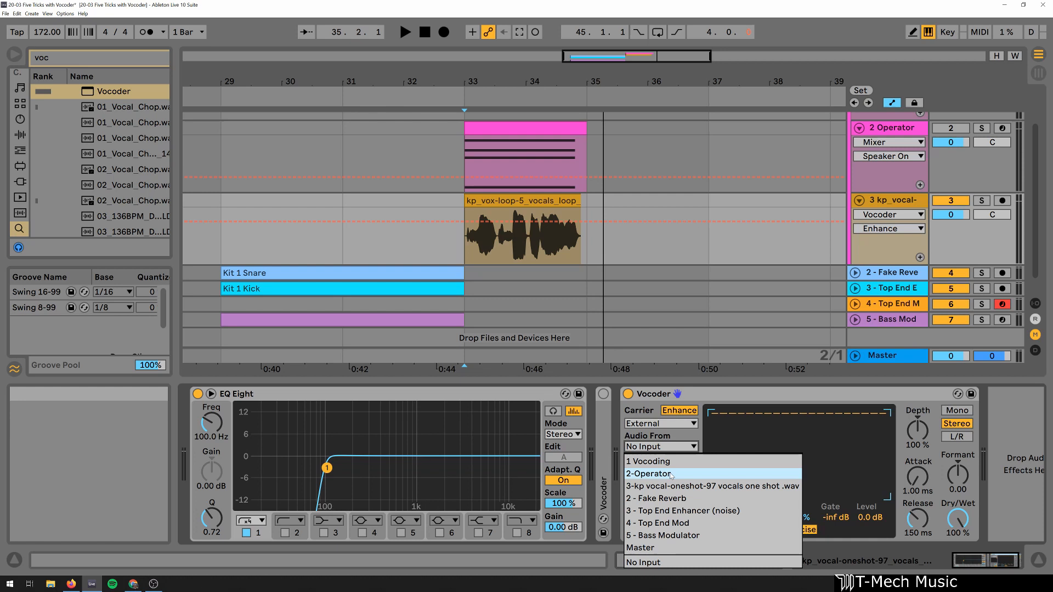
pyautogui.click(650, 474)
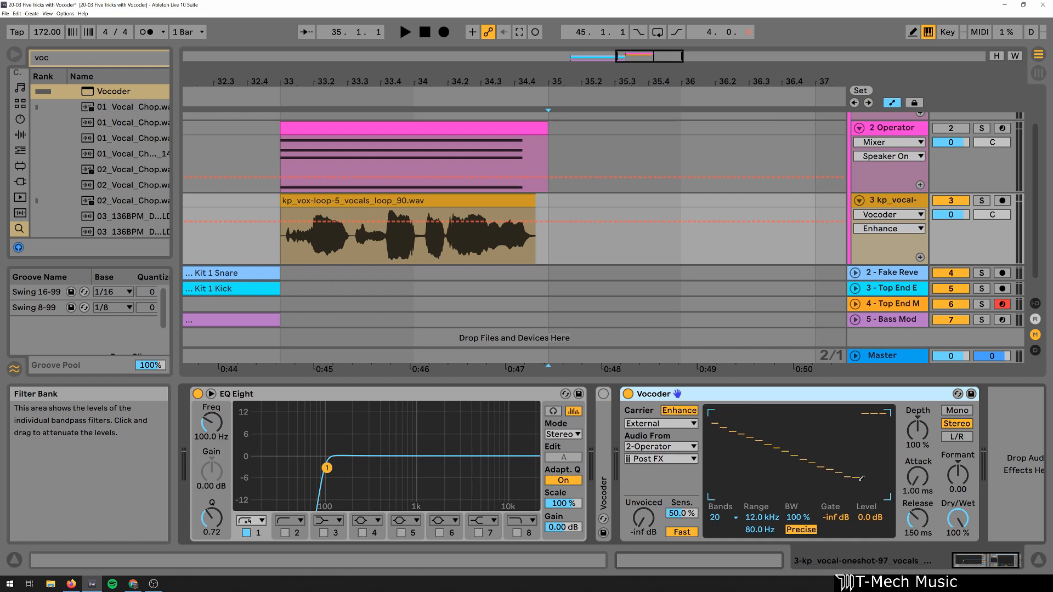
# Redraw the Vocoder's Filter Bank levels into a scattered pattern, auditioning the vocal loop twice
pyautogui.click(404, 31)
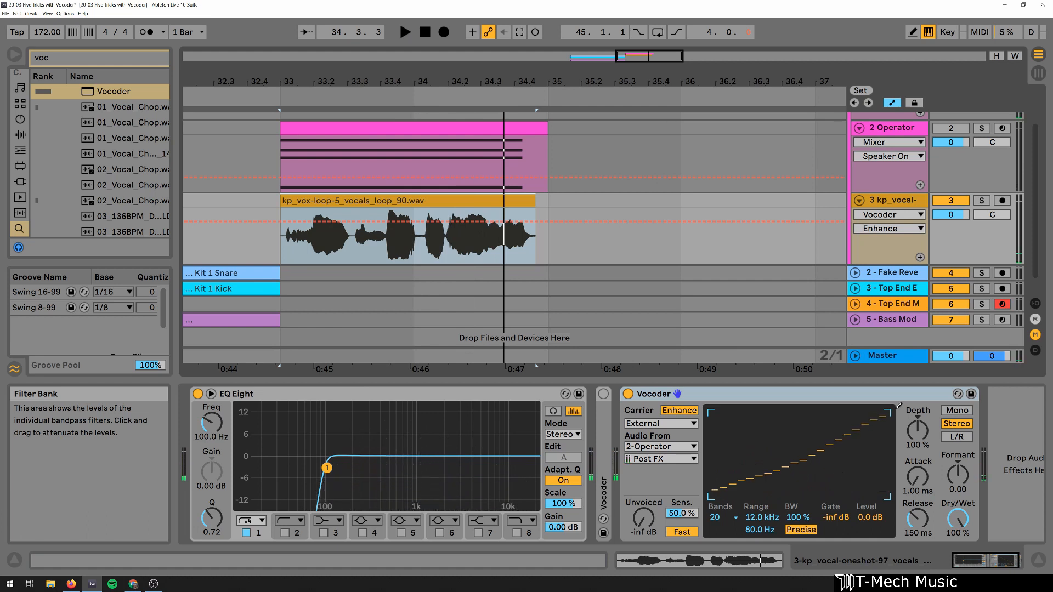
pyautogui.click(404, 32)
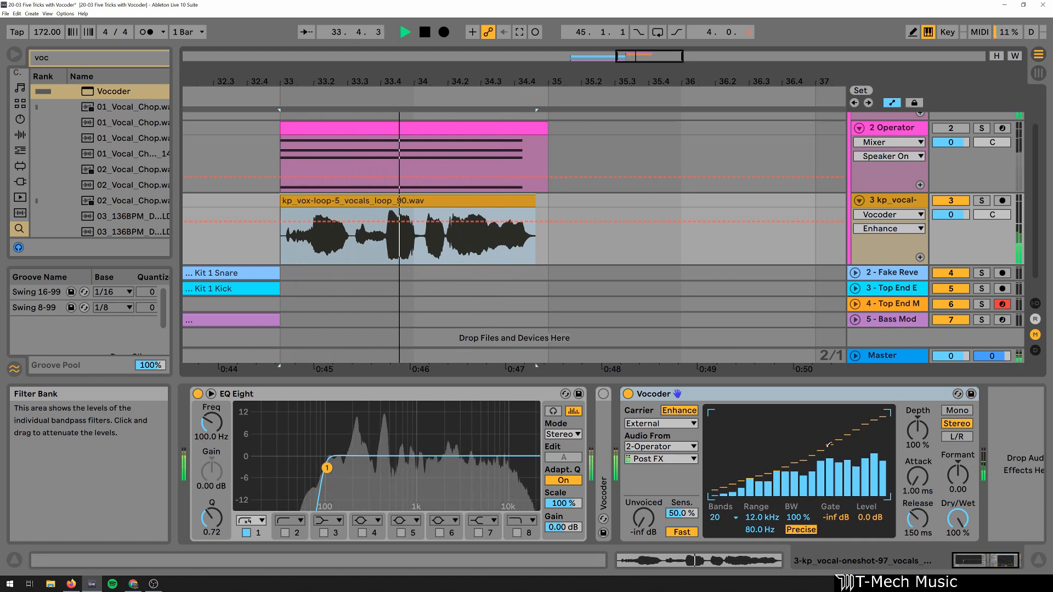
pyautogui.click(424, 32)
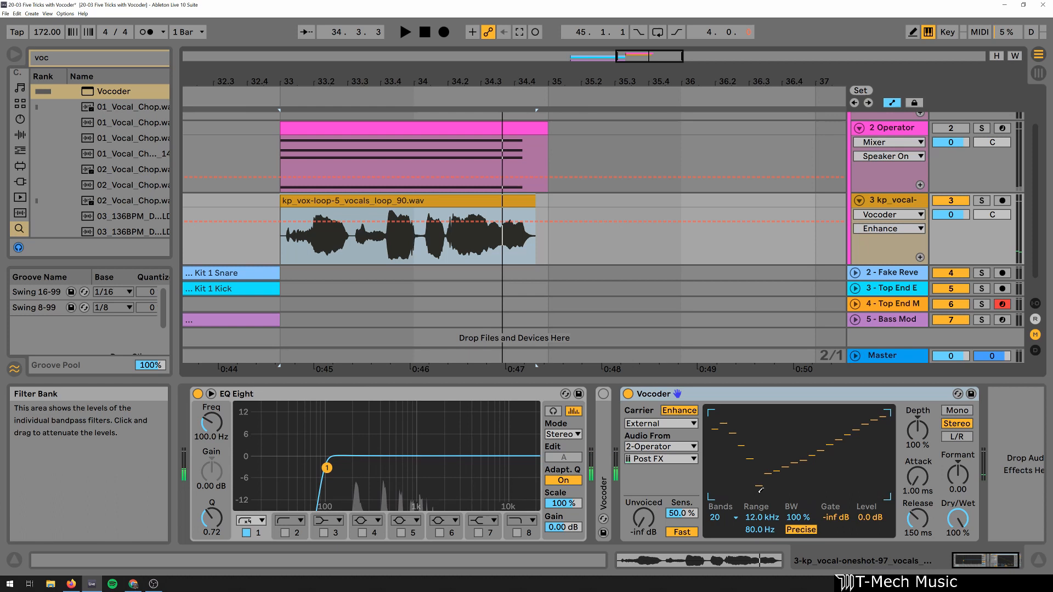
pyautogui.click(404, 32)
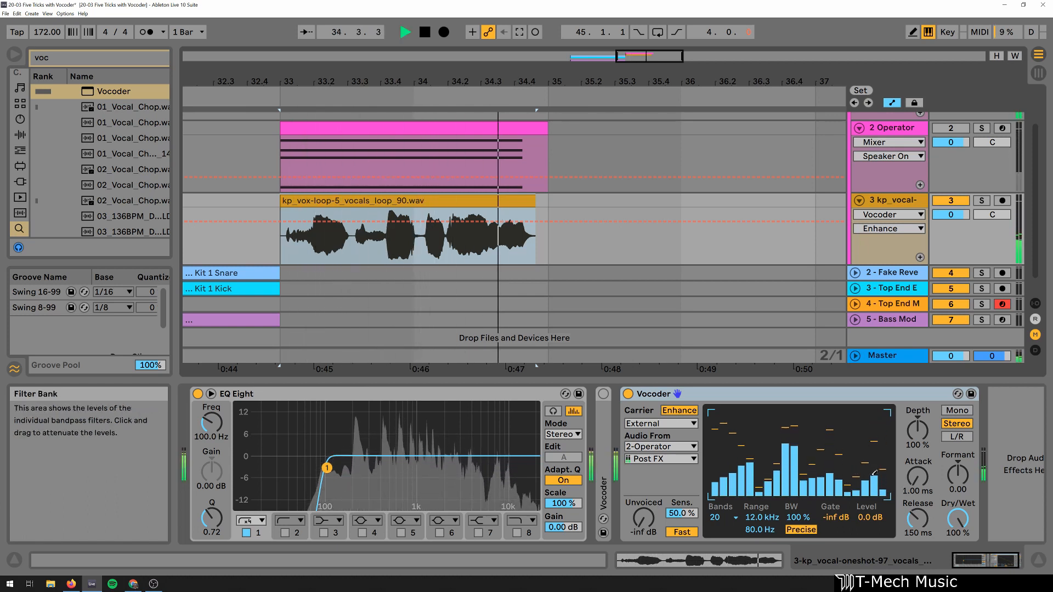
pyautogui.click(424, 32)
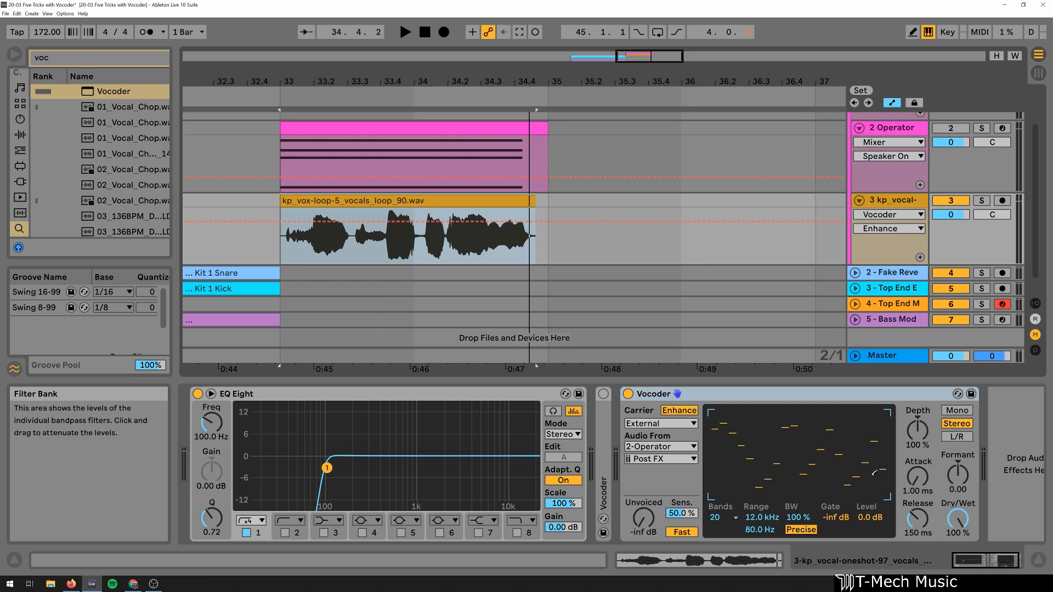
pyautogui.moveTo(720, 517)
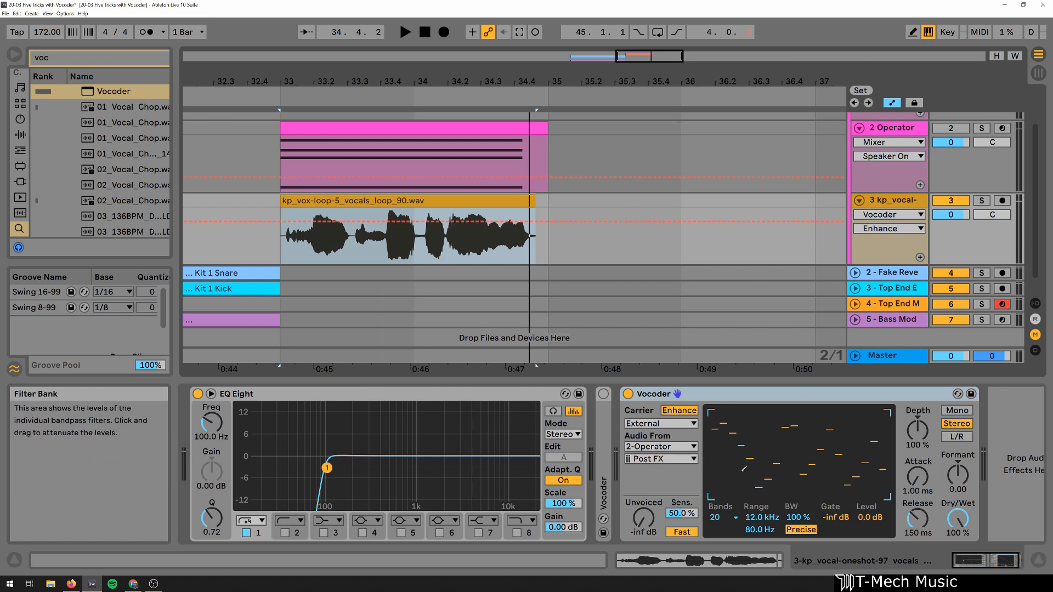
# Set the Vocoder to 40 bands and 1.00 ms attack, with sine-like band levels
pyautogui.click(721, 518)
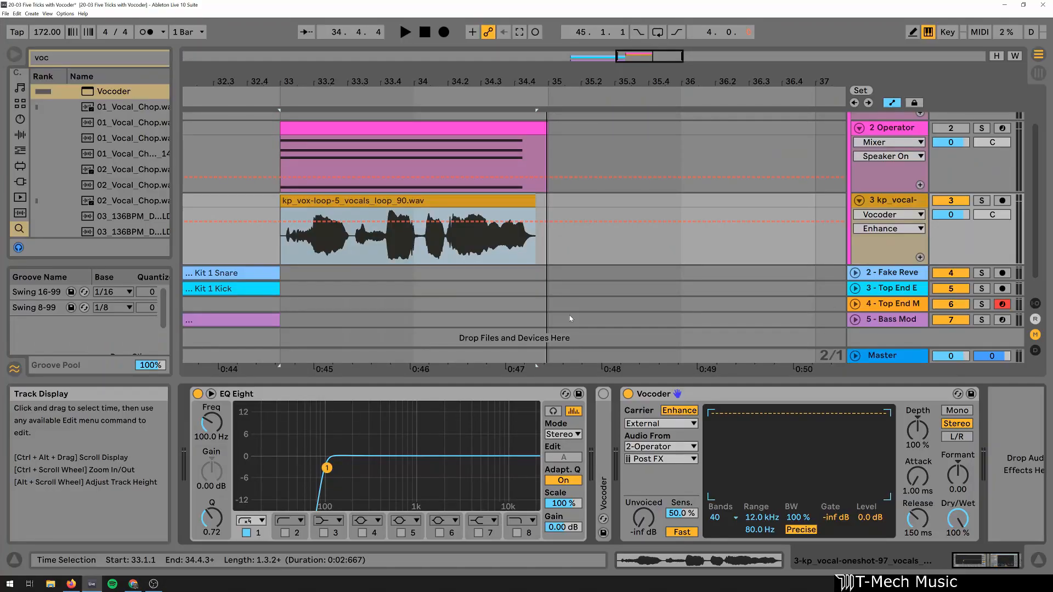
pyautogui.click(405, 32)
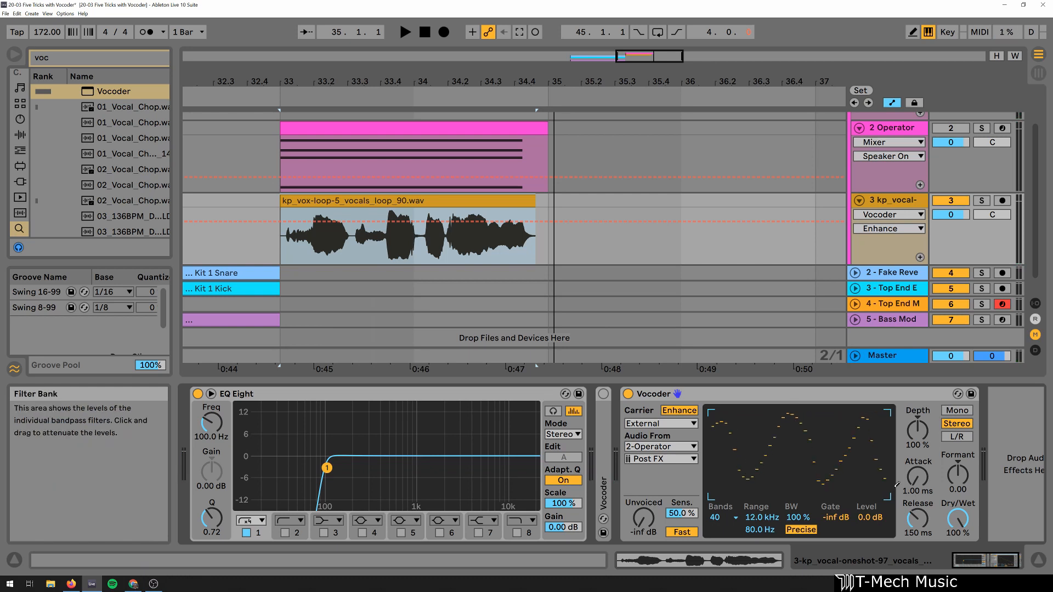
pyautogui.click(405, 32)
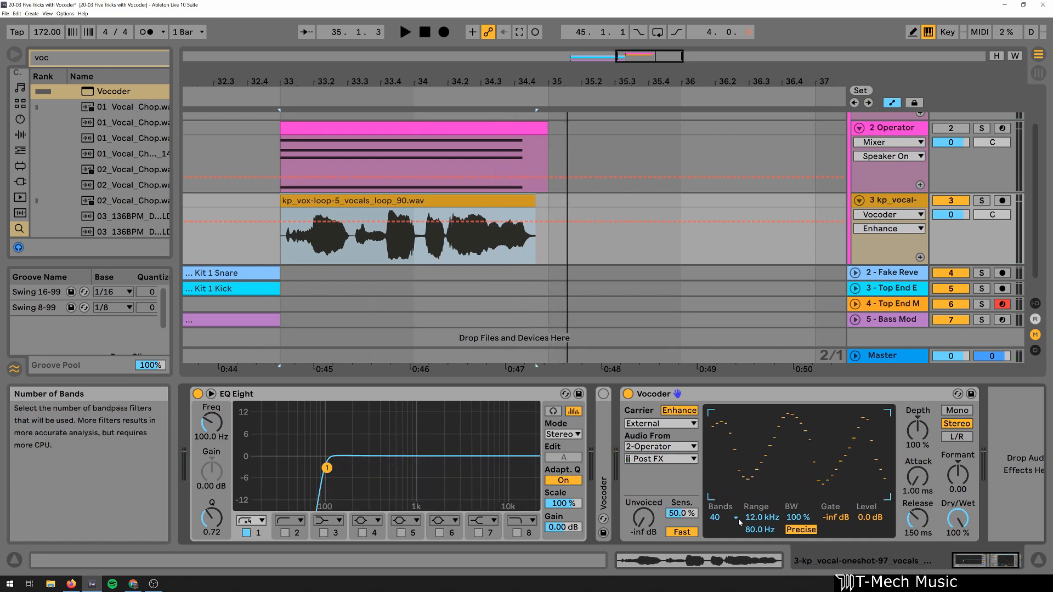
pyautogui.moveTo(757, 530)
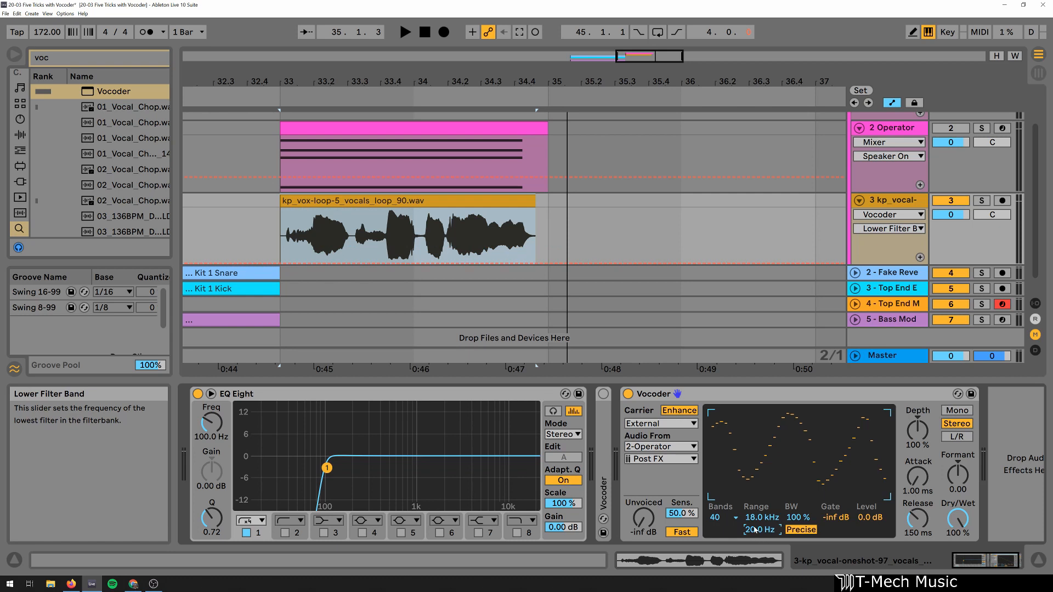
# Set the Vocoder range to 20 Hz–18 kHz with 10% bandwidth, then audition
pyautogui.click(404, 32)
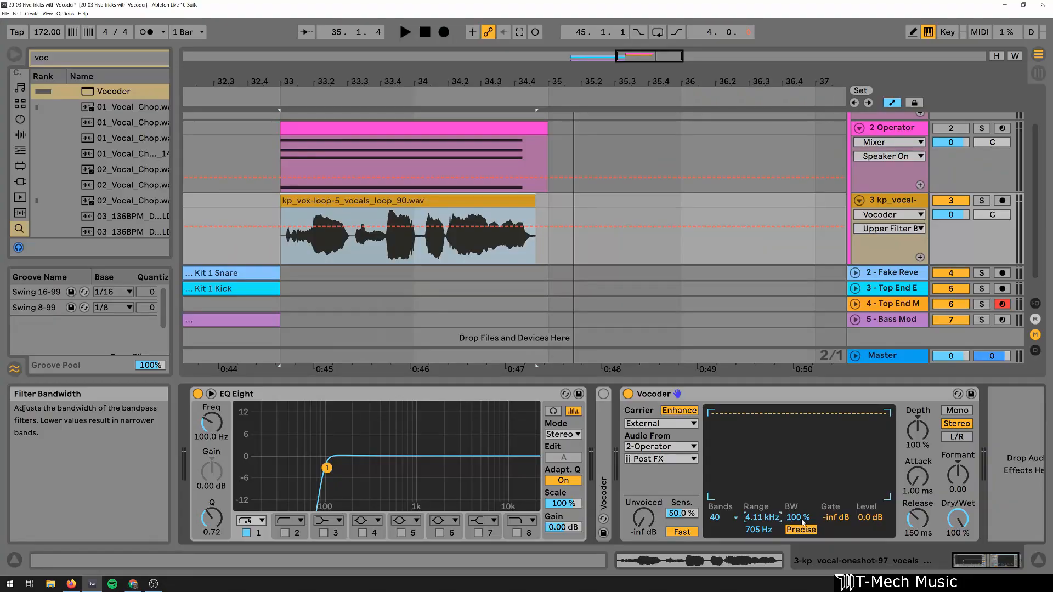
pyautogui.moveTo(801, 517); pyautogui.dragTo(801, 497)
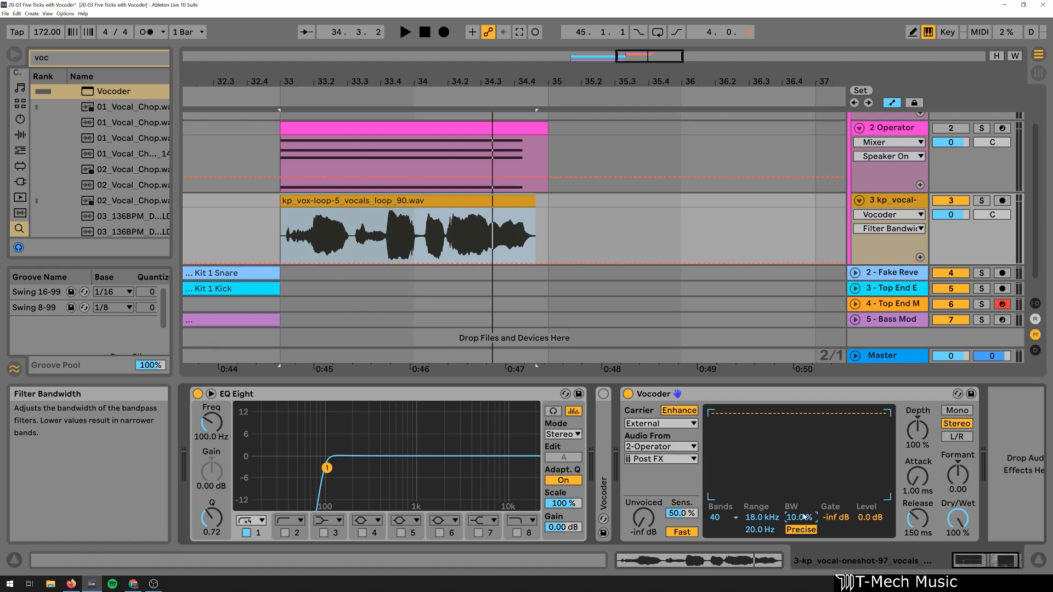
pyautogui.click(405, 32)
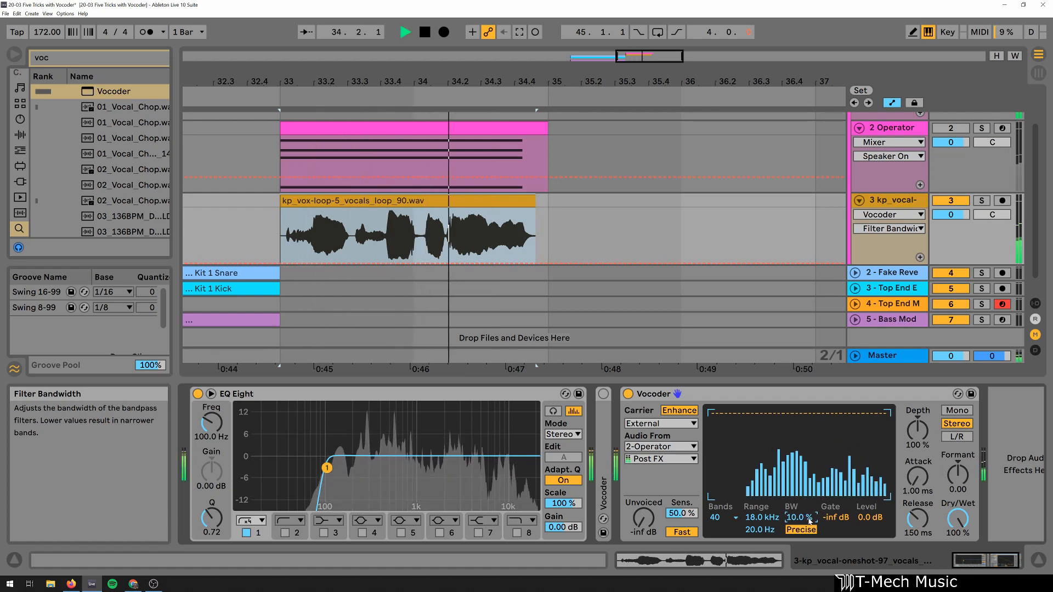
pyautogui.click(405, 32)
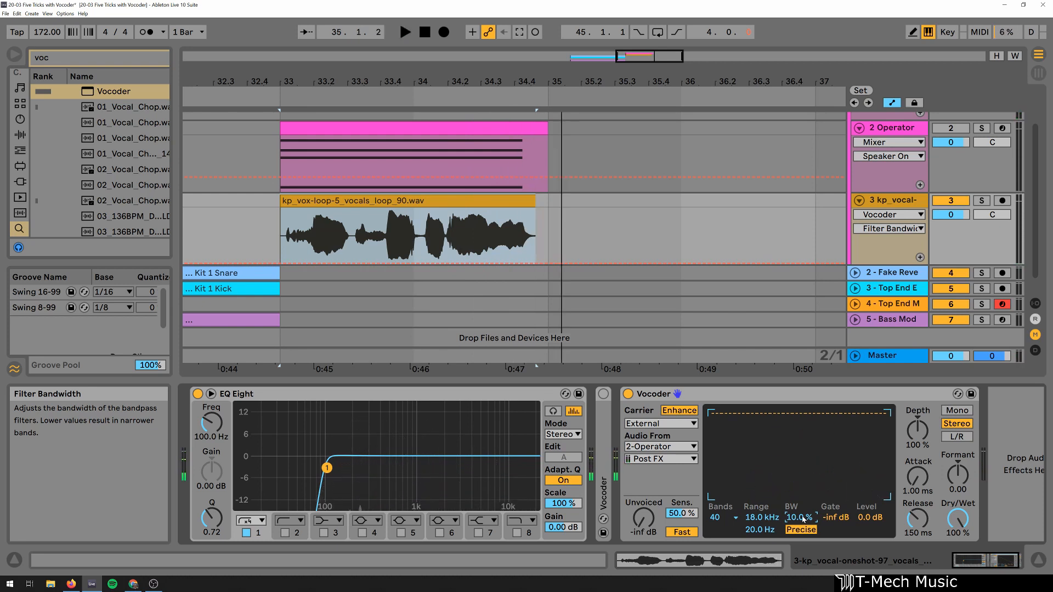
pyautogui.moveTo(836, 517)
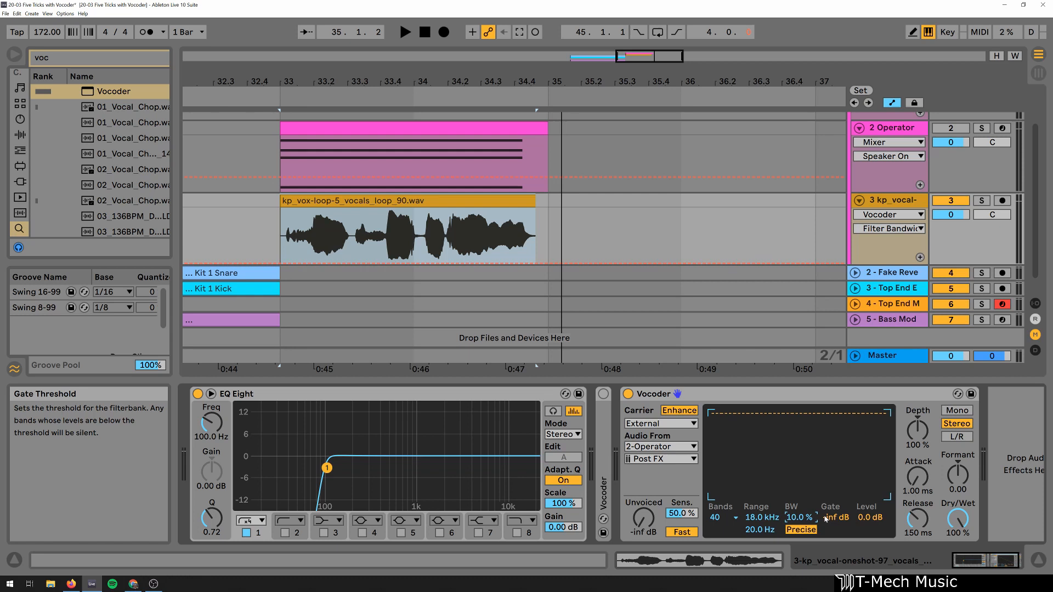
pyautogui.moveTo(835, 518); pyautogui.dragTo(835, 497)
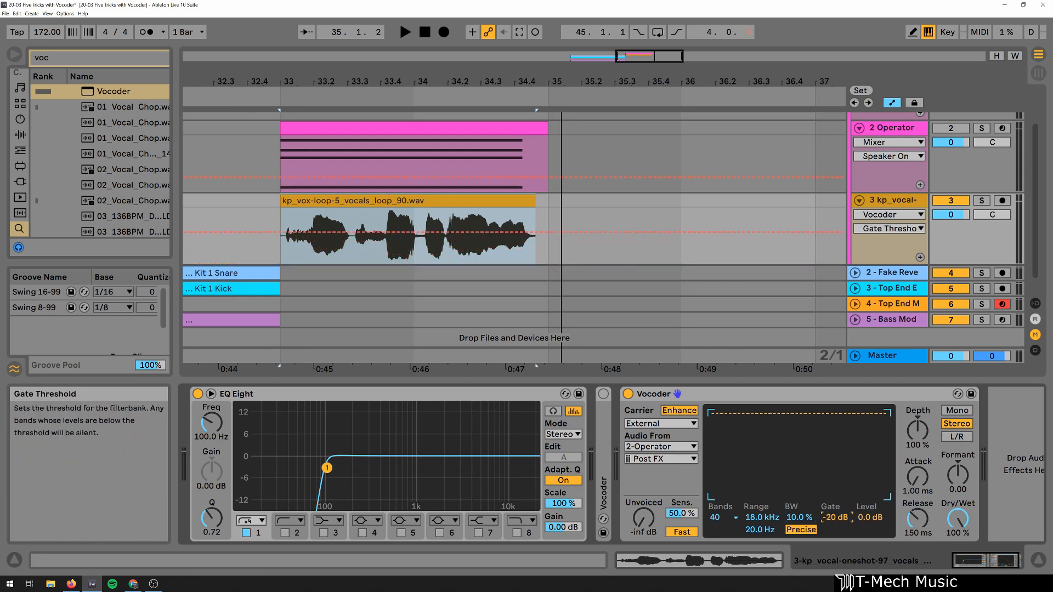
pyautogui.click(405, 32)
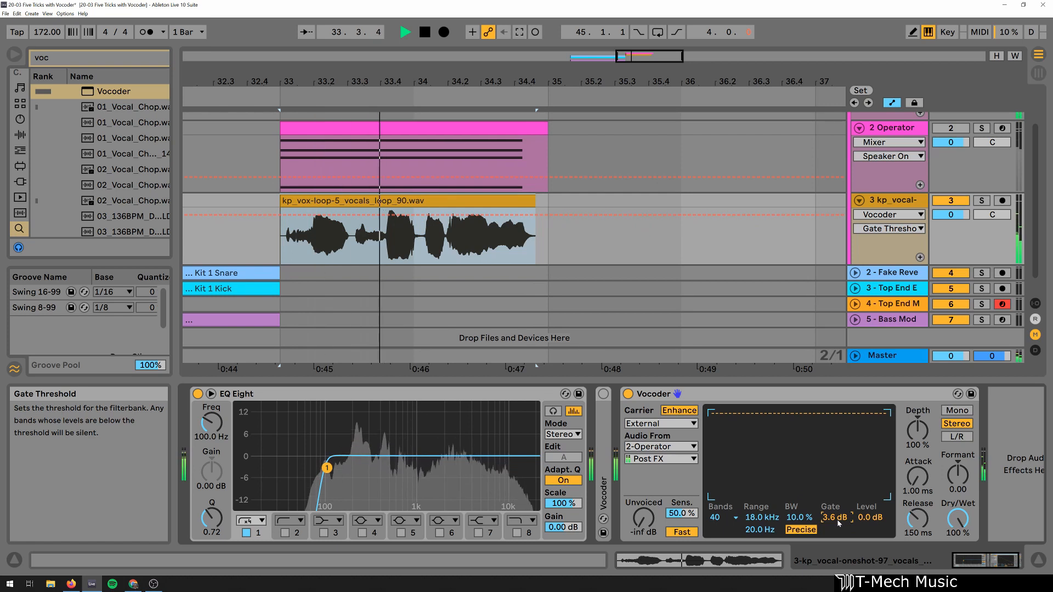
pyautogui.moveTo(836, 518); pyautogui.dragTo(836, 530)
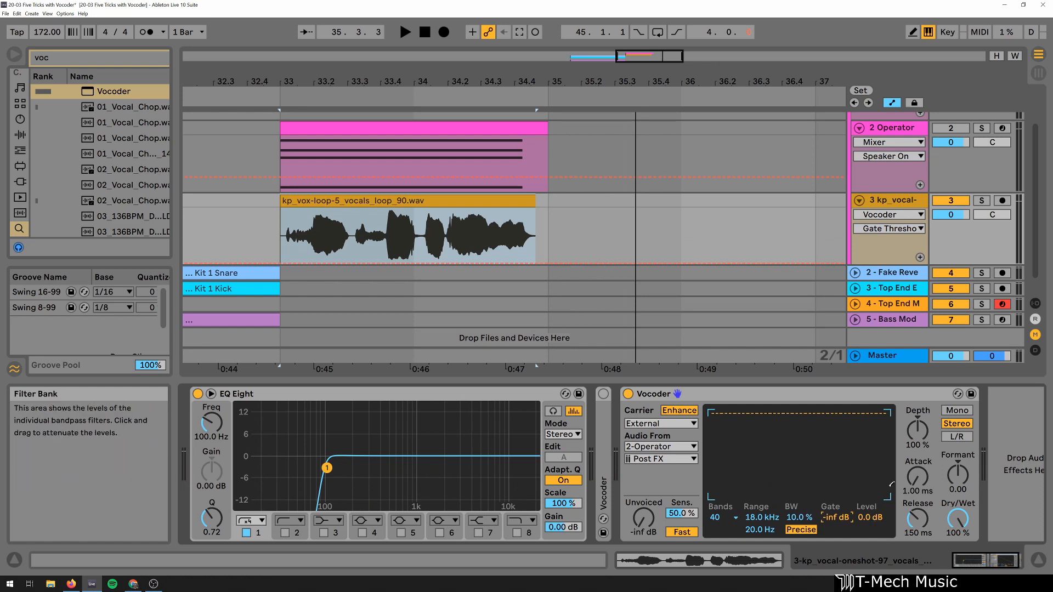
pyautogui.moveTo(917, 481)
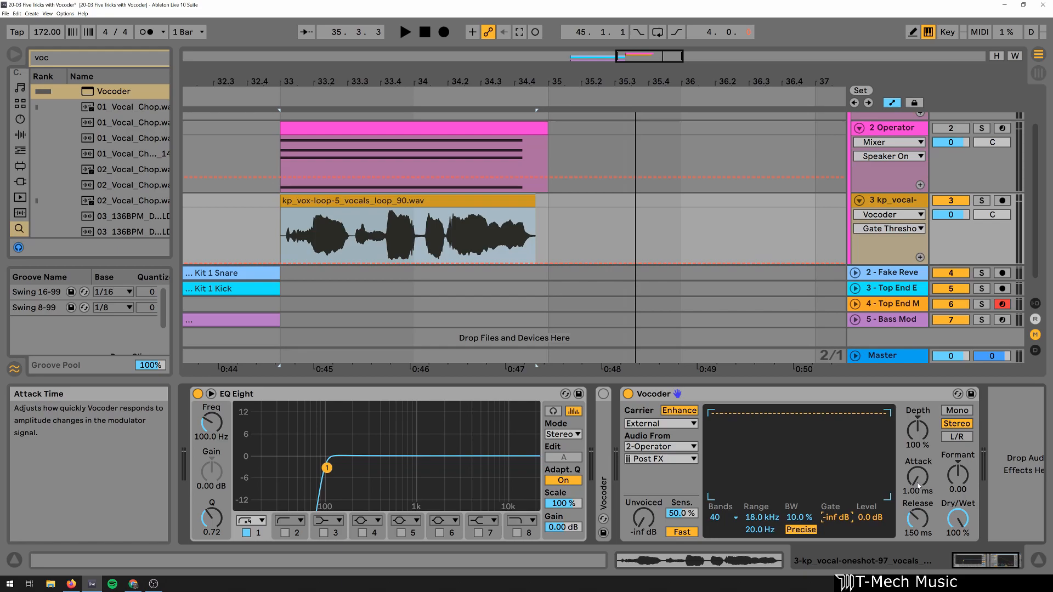
pyautogui.moveTo(918, 437)
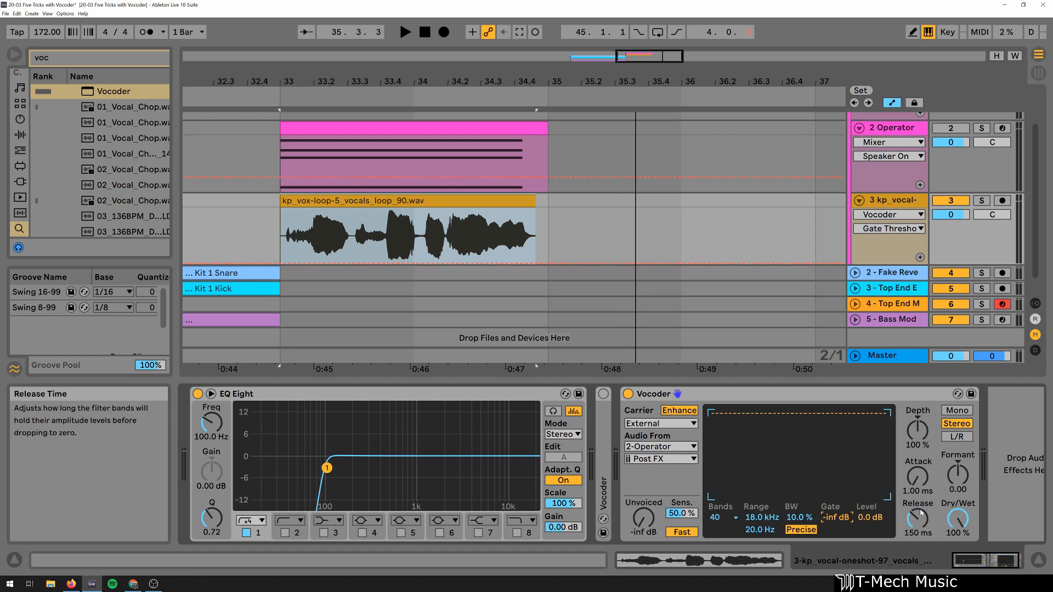
pyautogui.moveTo(918, 482)
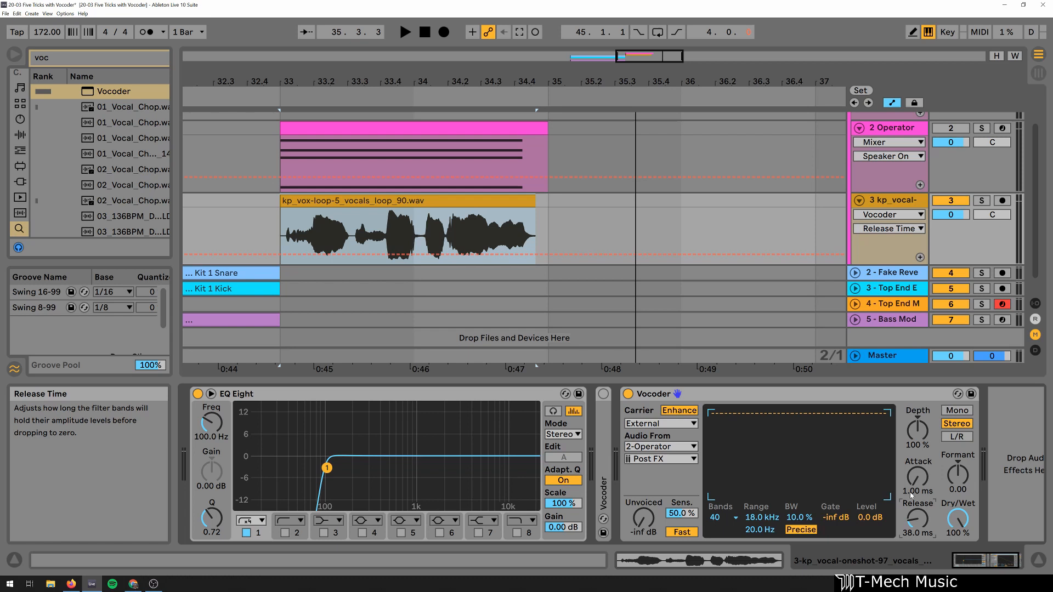
pyautogui.moveTo(900, 493)
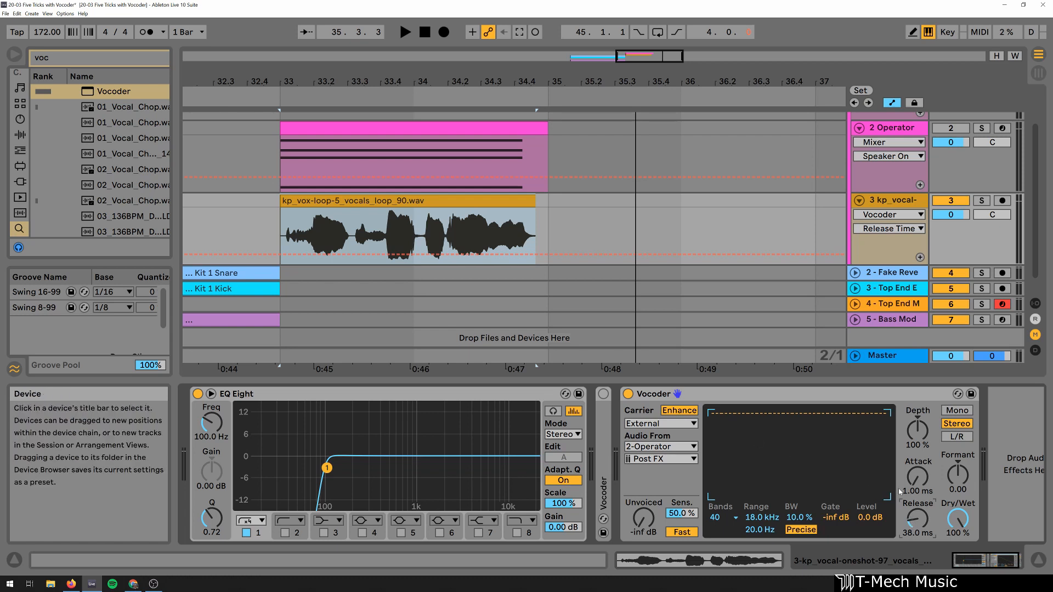
# Set BW 100%, release about 46 ms and formant -17.4, auditioning between changes
pyautogui.click(404, 32)
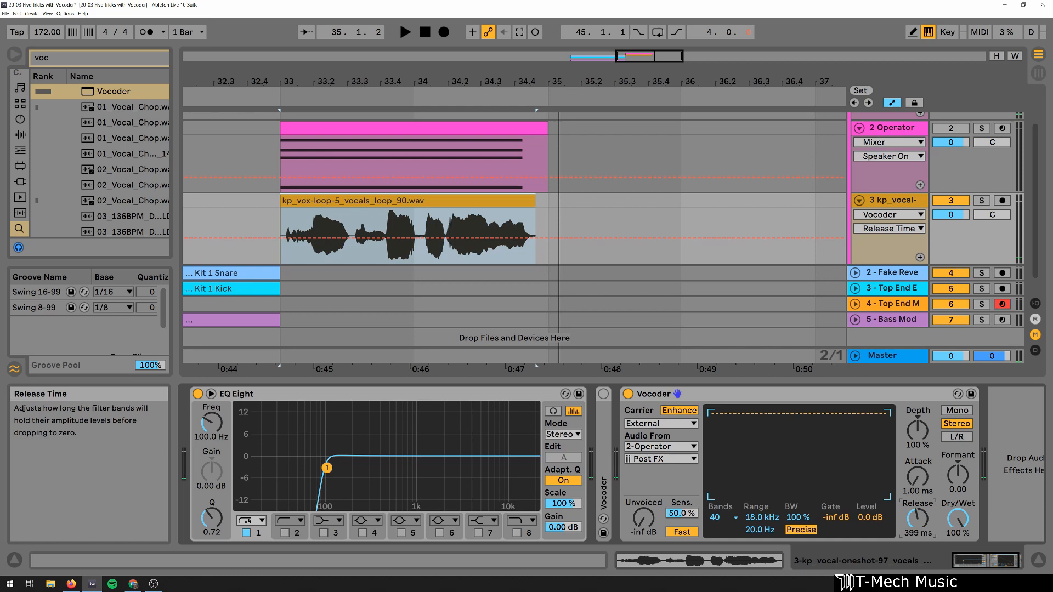
pyautogui.moveTo(916, 519); pyautogui.dragTo(917, 511)
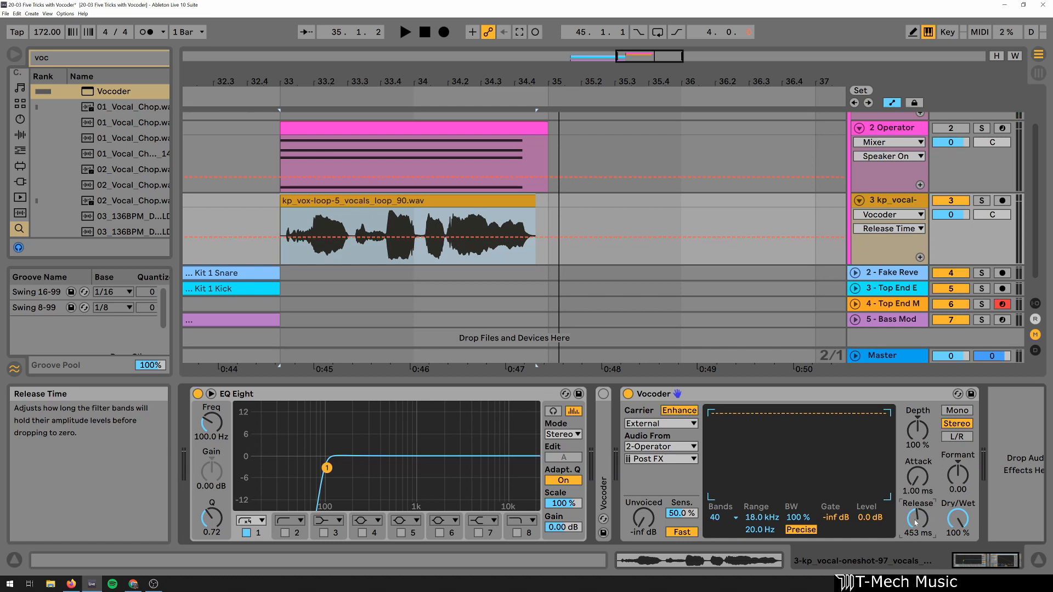
pyautogui.click(405, 31)
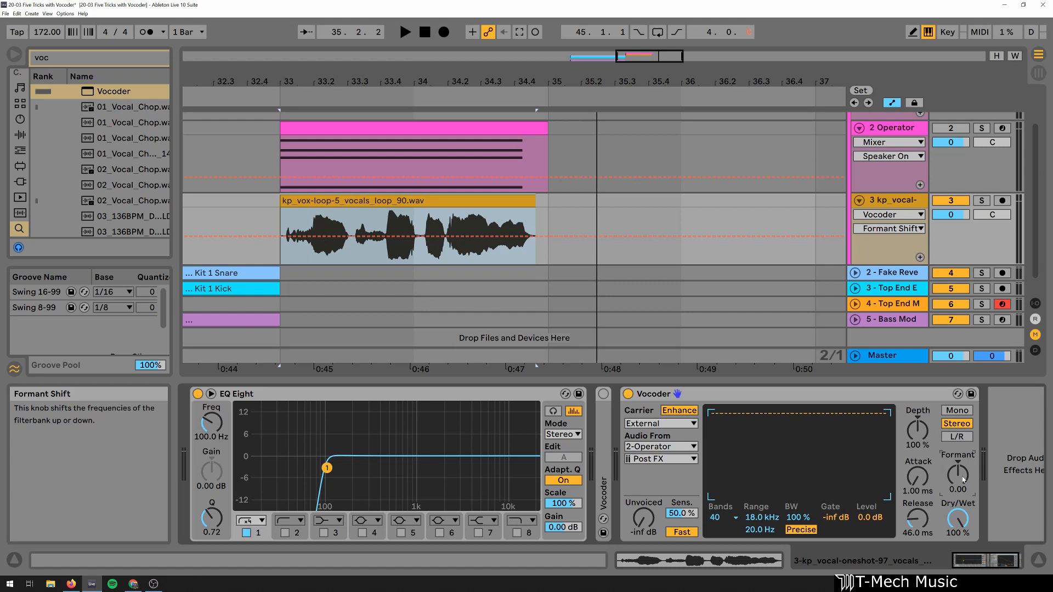
pyautogui.moveTo(957, 473); pyautogui.dragTo(957, 491)
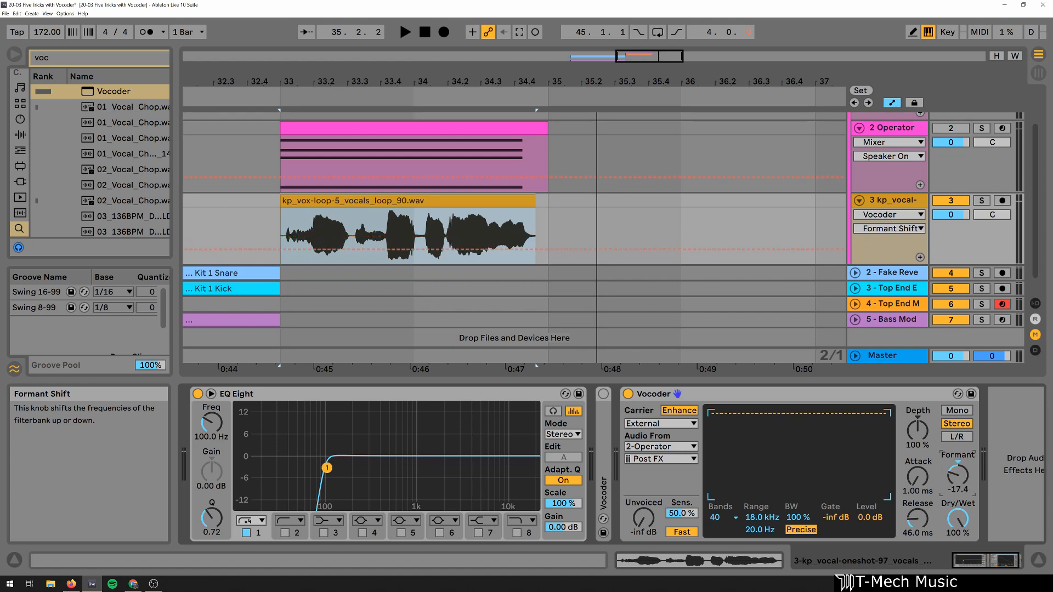
pyautogui.click(404, 32)
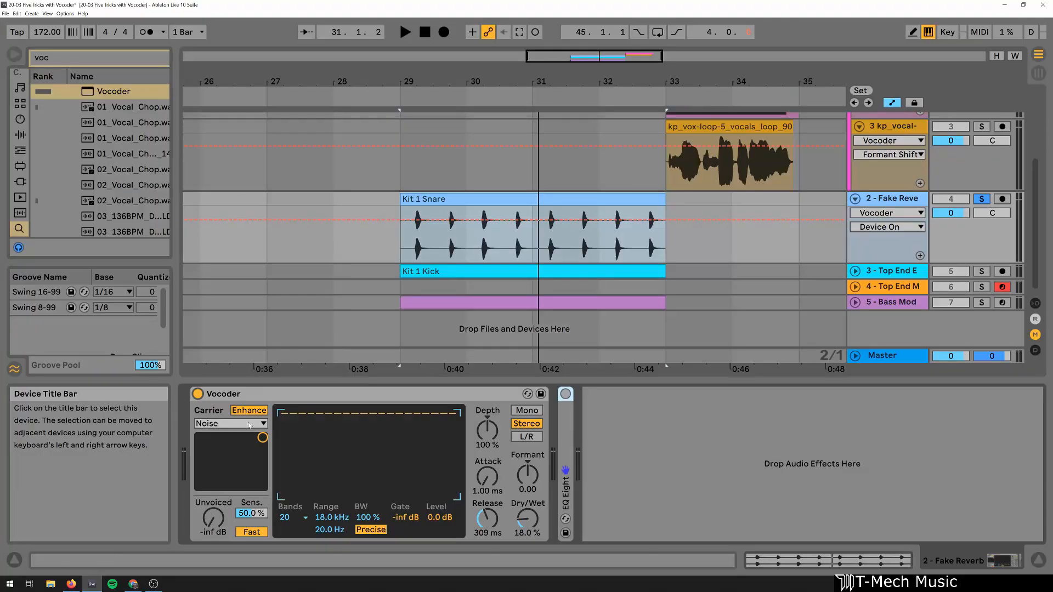
pyautogui.moveTo(230, 423)
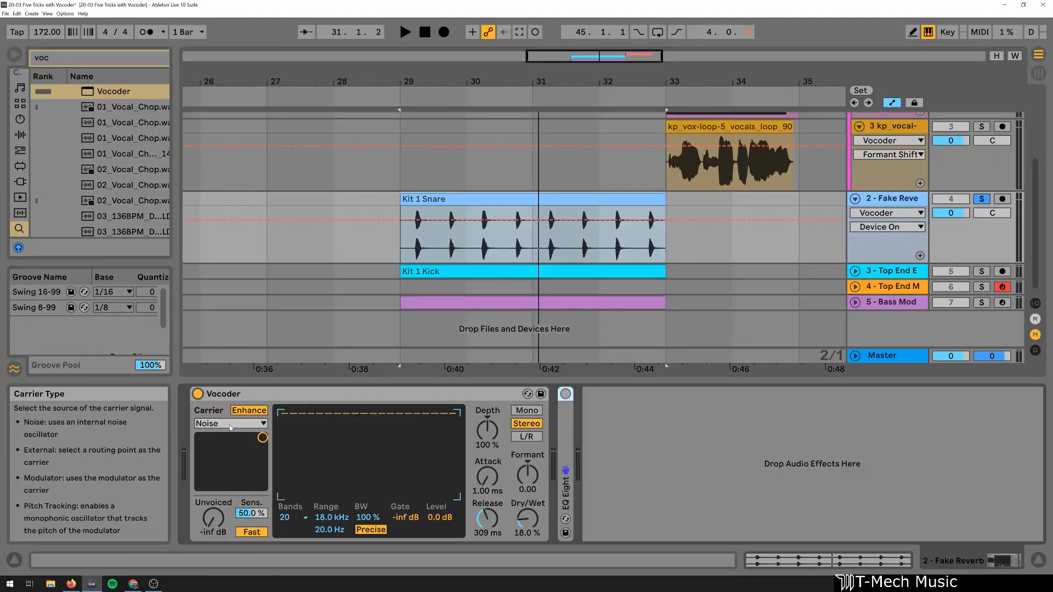
# Show the 2 - Fake Reverb track's Noise-carrier Vocoder in Device View
pyautogui.click(405, 32)
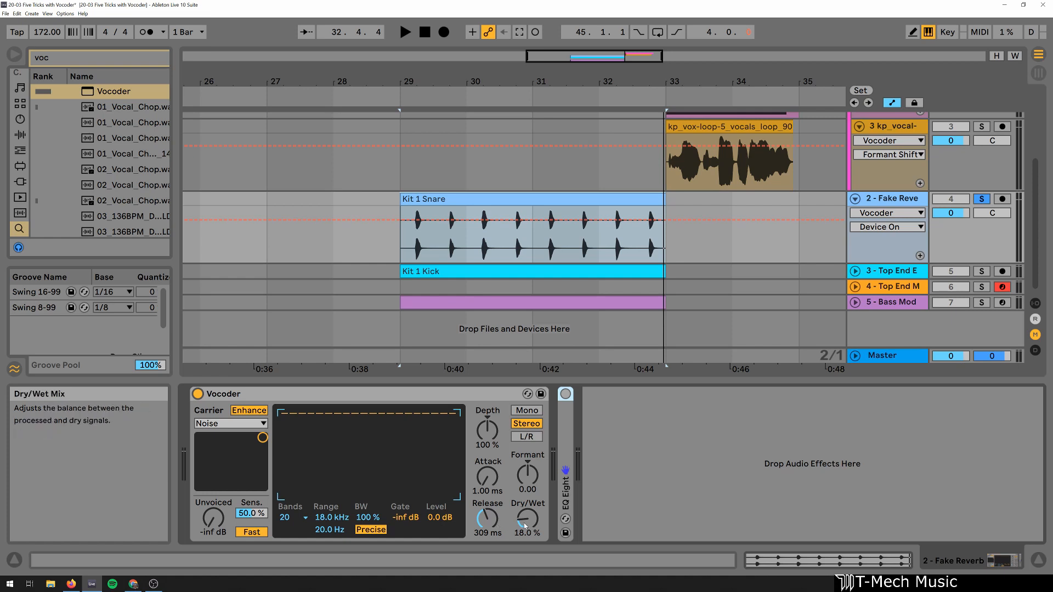
# Tune the snare Vocoder to ~76 ms attack, formant 16.8 and partial dry/wet while auditioning
pyautogui.moveTo(527, 521); pyautogui.dragTo(527, 481)
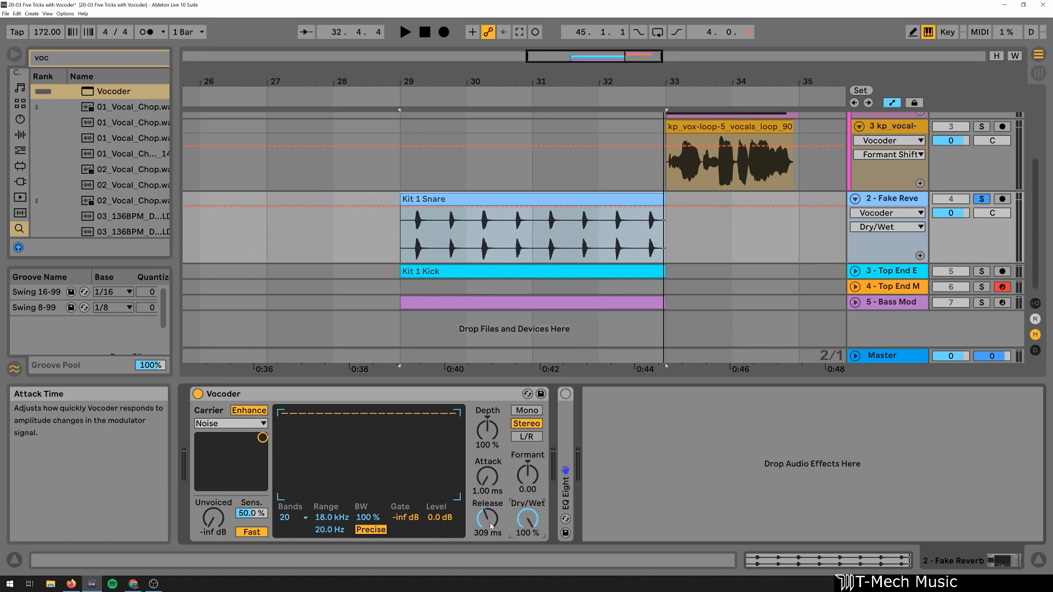
pyautogui.click(405, 31)
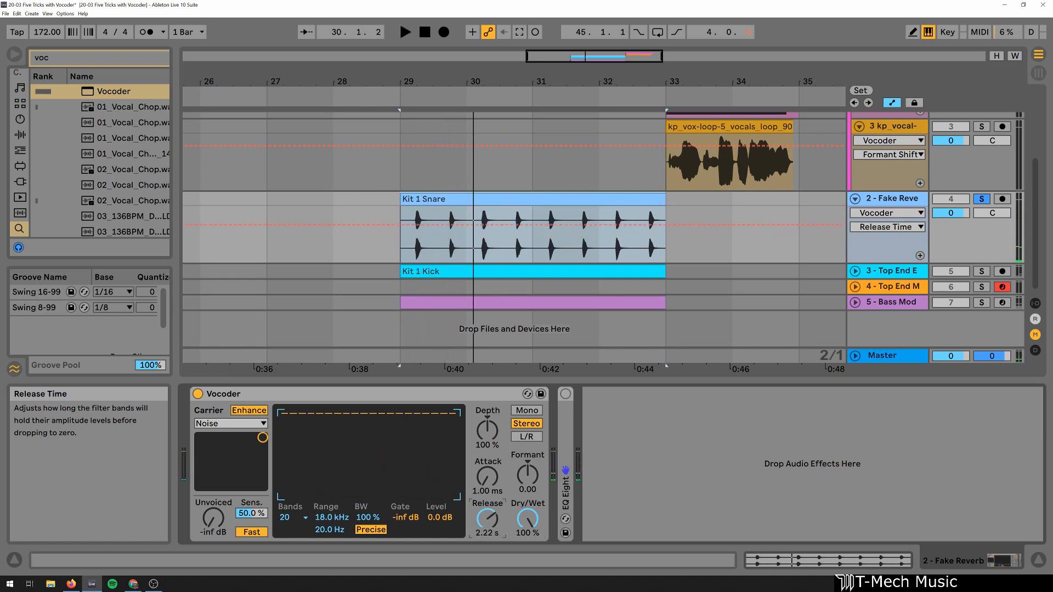
pyautogui.moveTo(487, 521); pyautogui.dragTo(487, 497)
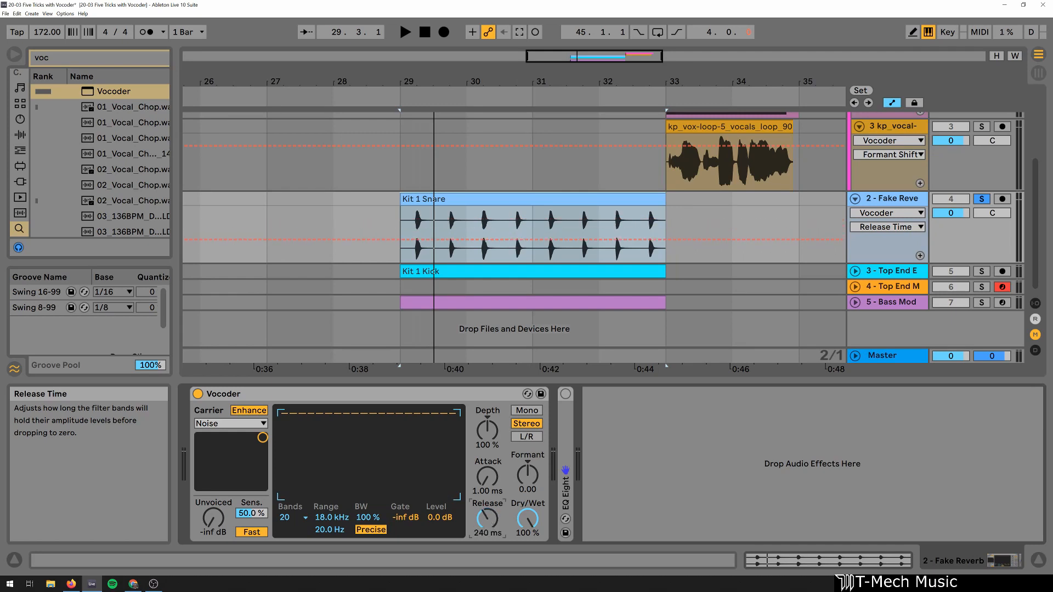
pyautogui.click(404, 31)
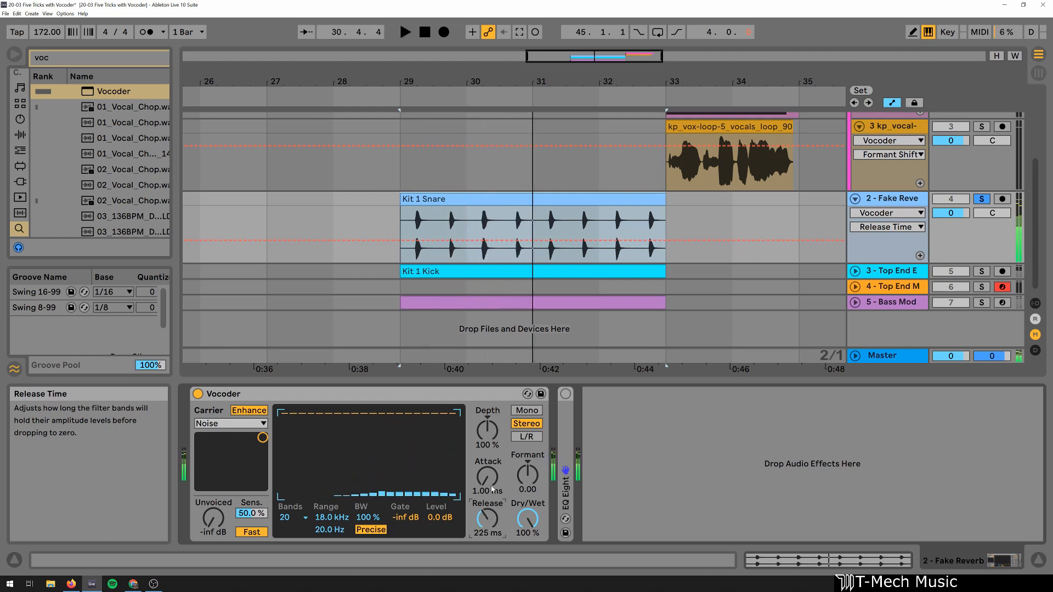
pyautogui.moveTo(487, 477); pyautogui.dragTo(487, 457)
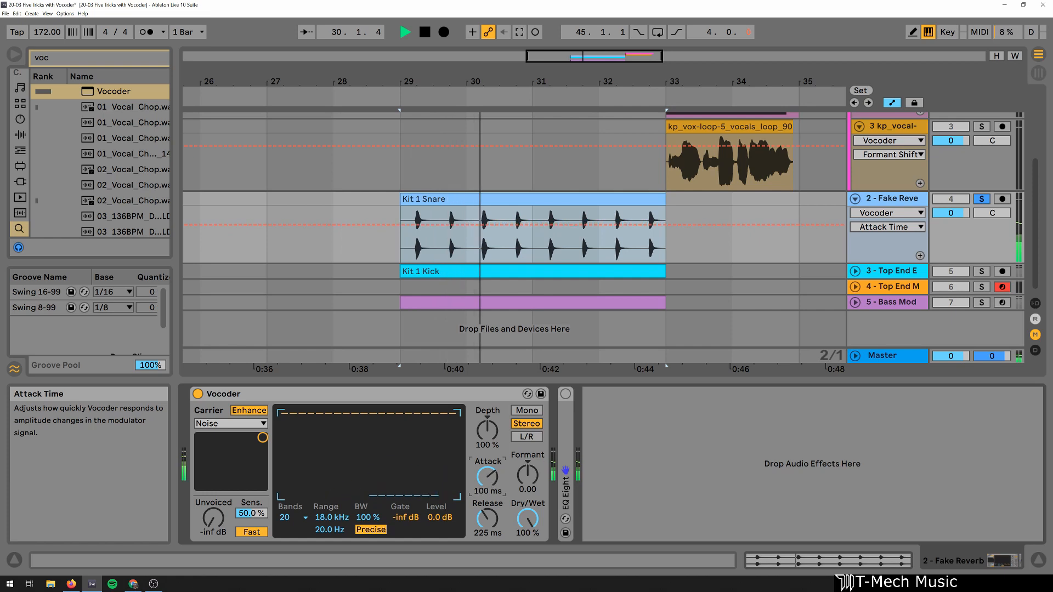
pyautogui.moveTo(527, 478); pyautogui.dragTo(527, 457)
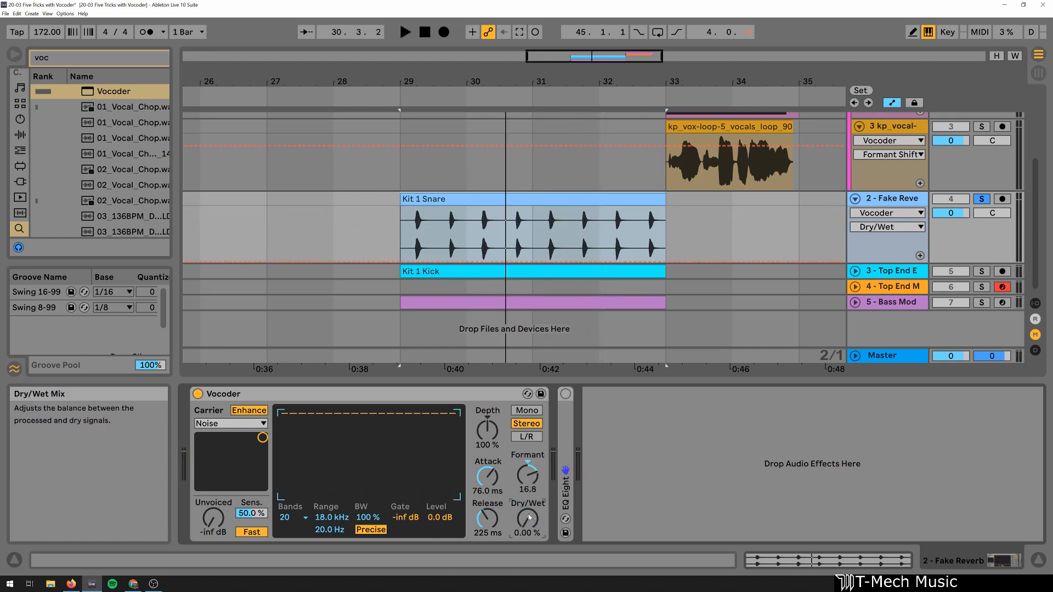
pyautogui.click(405, 32)
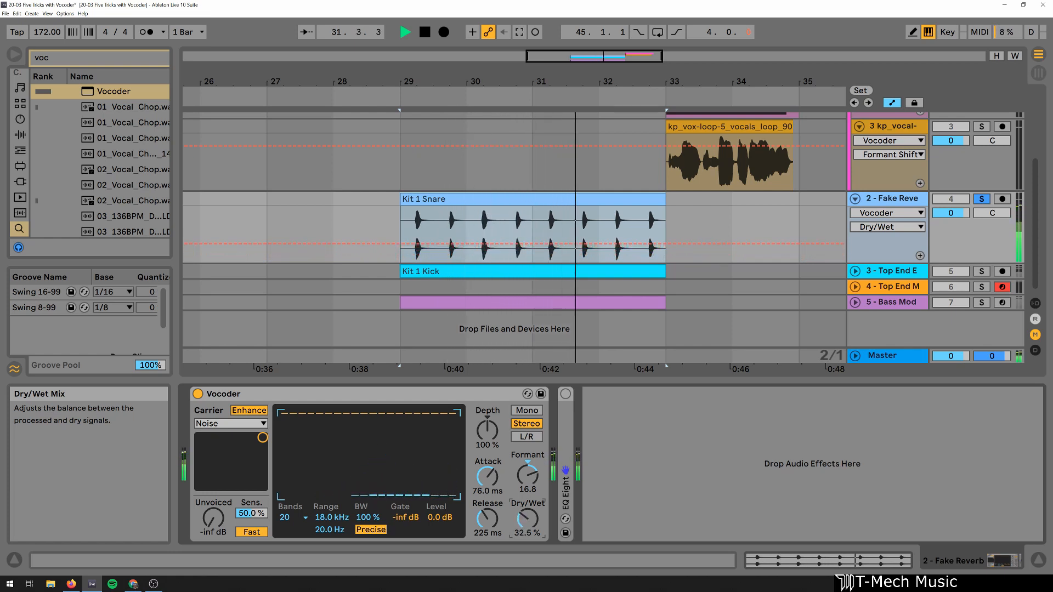
pyautogui.moveTo(527, 520); pyautogui.dragTo(527, 507)
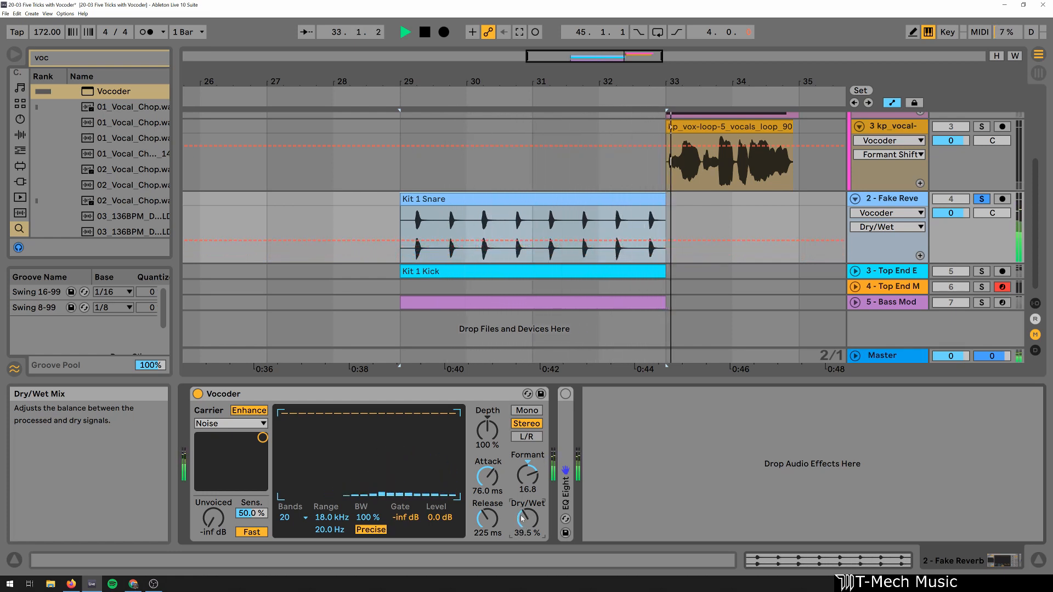
pyautogui.moveTo(486, 520); pyautogui.dragTo(485, 497)
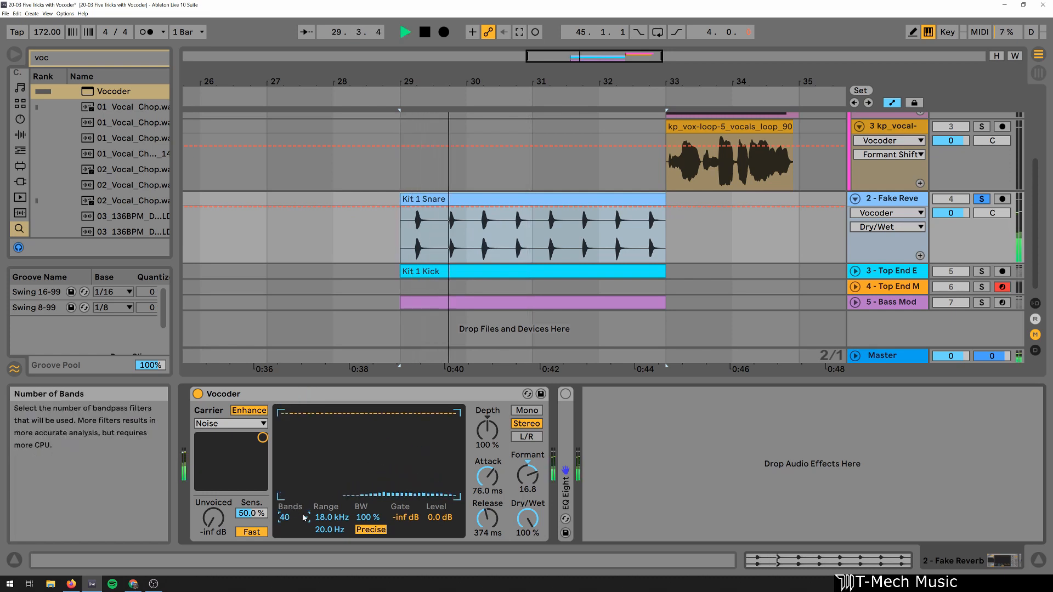
# Set the snare Vocoder to 40 bands, ~374 ms release and 100% dry/wet
pyautogui.click(425, 32)
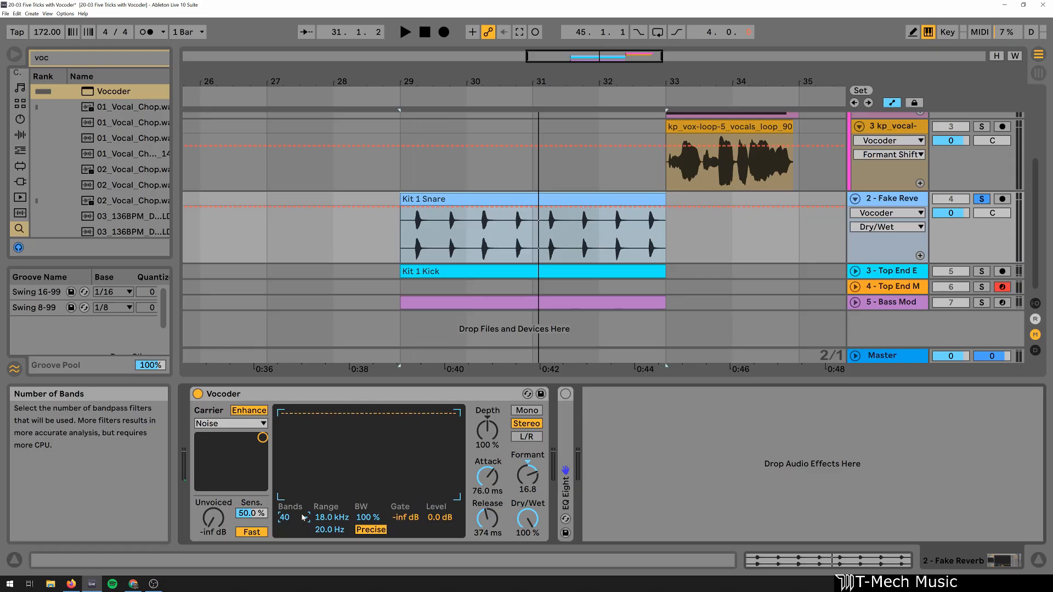
pyautogui.click(231, 423)
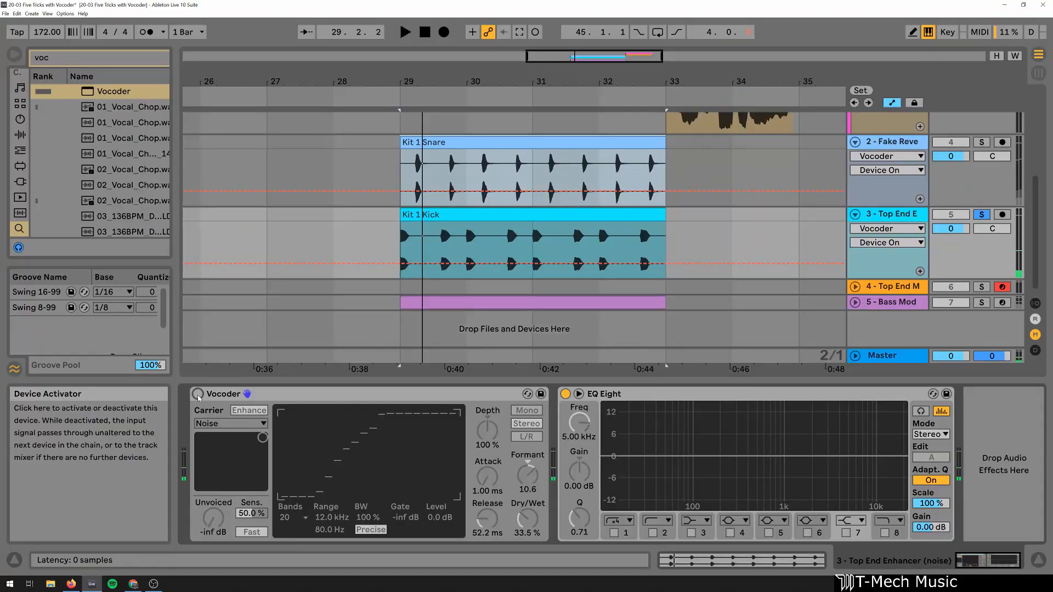
# Switch on the Top End Enhancer track's Vocoder via its Device Activator
pyautogui.click(405, 32)
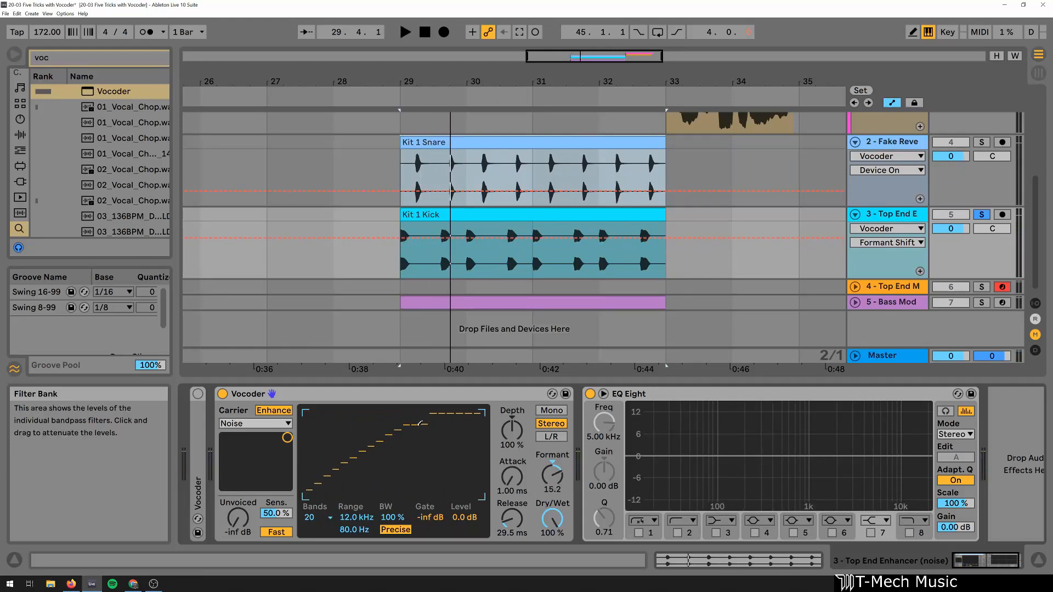
# Compare the kick with the Vocoder bypassed and on, then set 43% wet, 71.7 ms release, formant 14.6
pyautogui.click(405, 32)
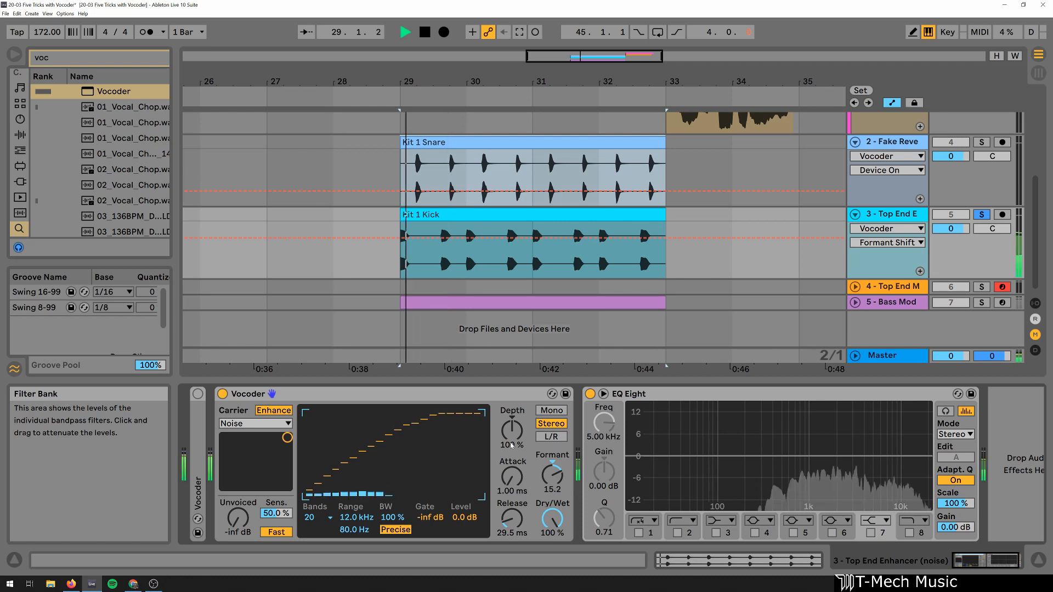
pyautogui.click(424, 32)
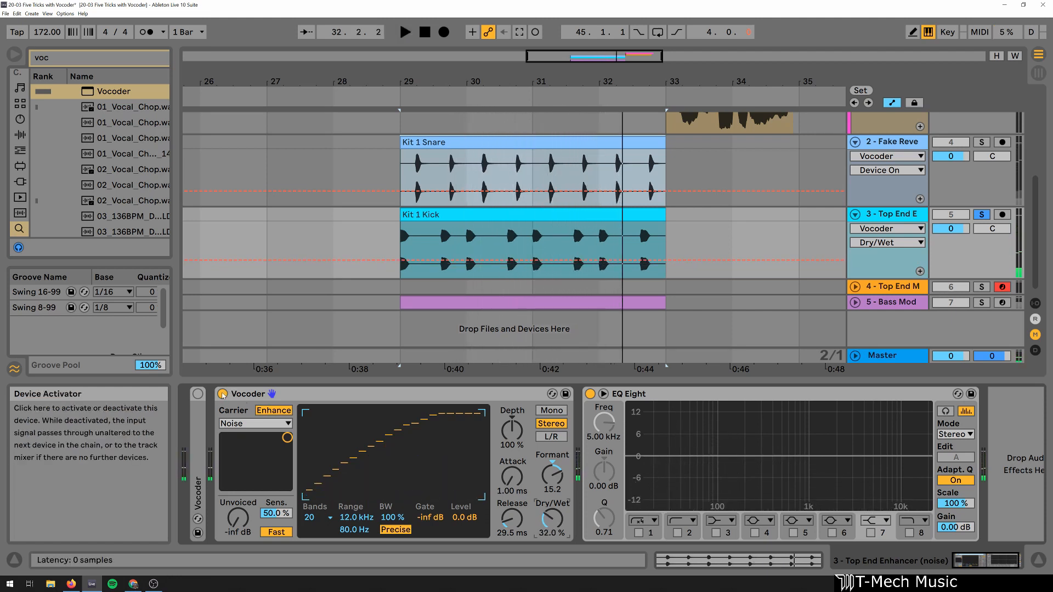
pyautogui.click(404, 32)
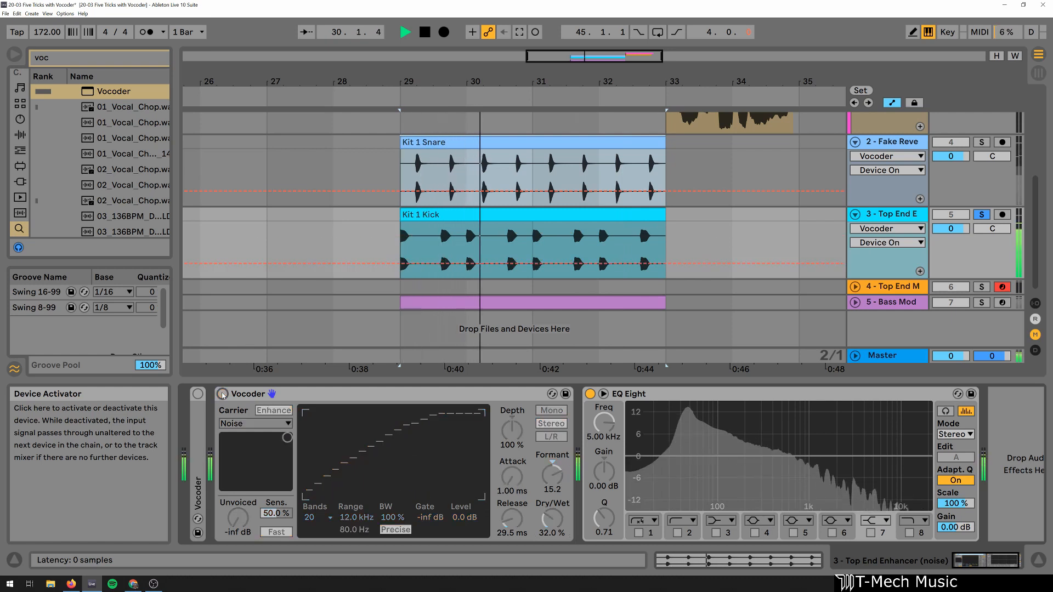
pyautogui.click(273, 411)
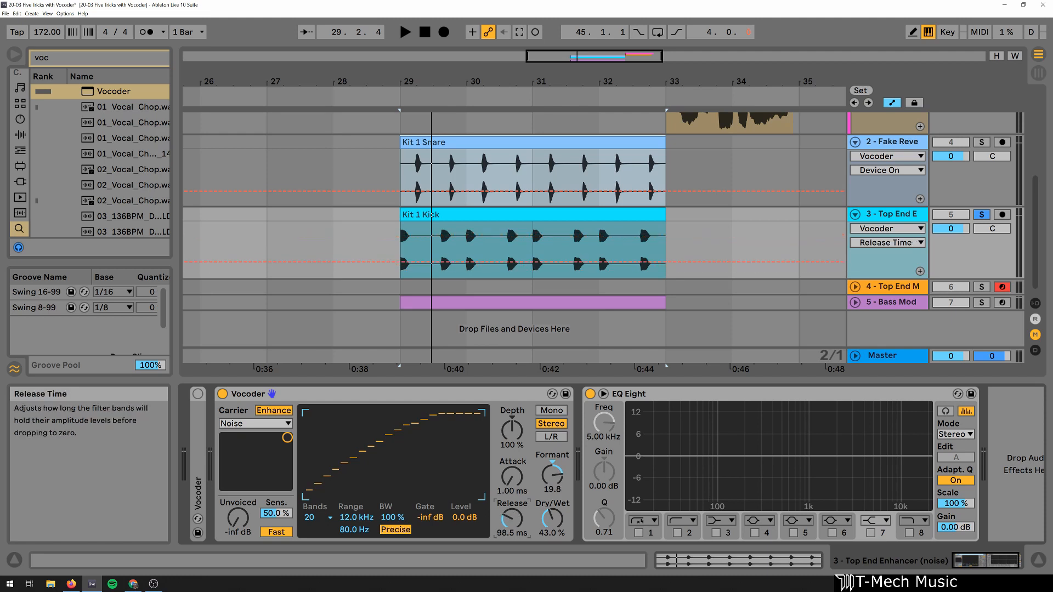
pyautogui.click(405, 32)
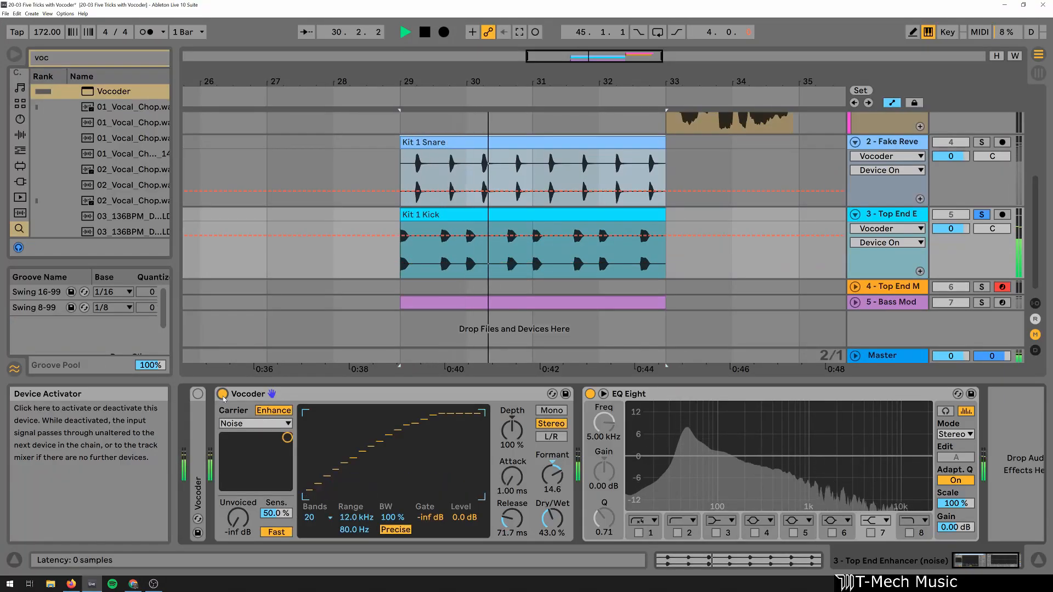
pyautogui.moveTo(551, 473); pyautogui.dragTo(550, 481)
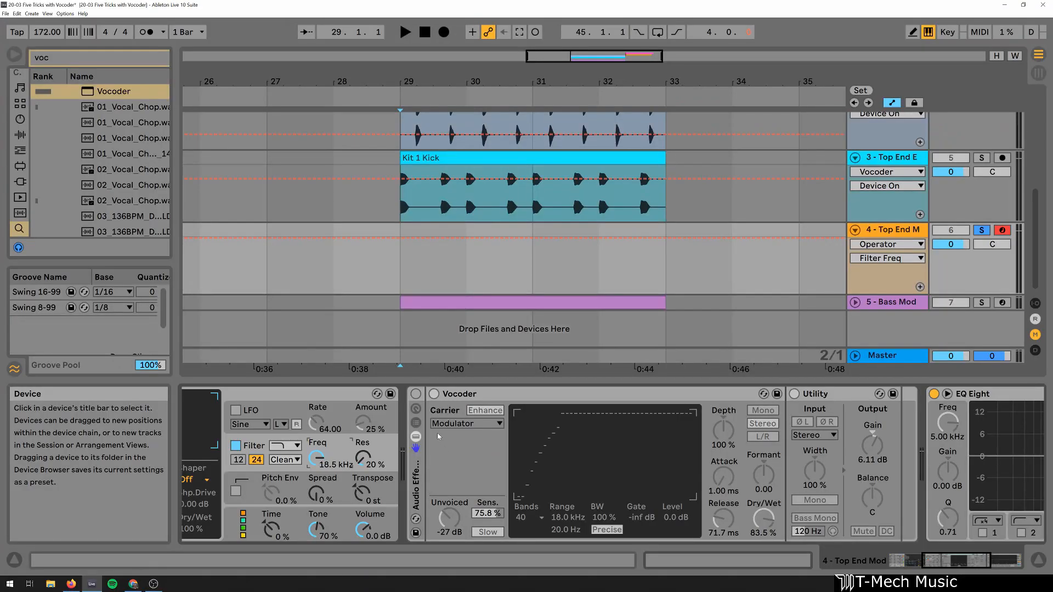
pyautogui.moveTo(416, 396)
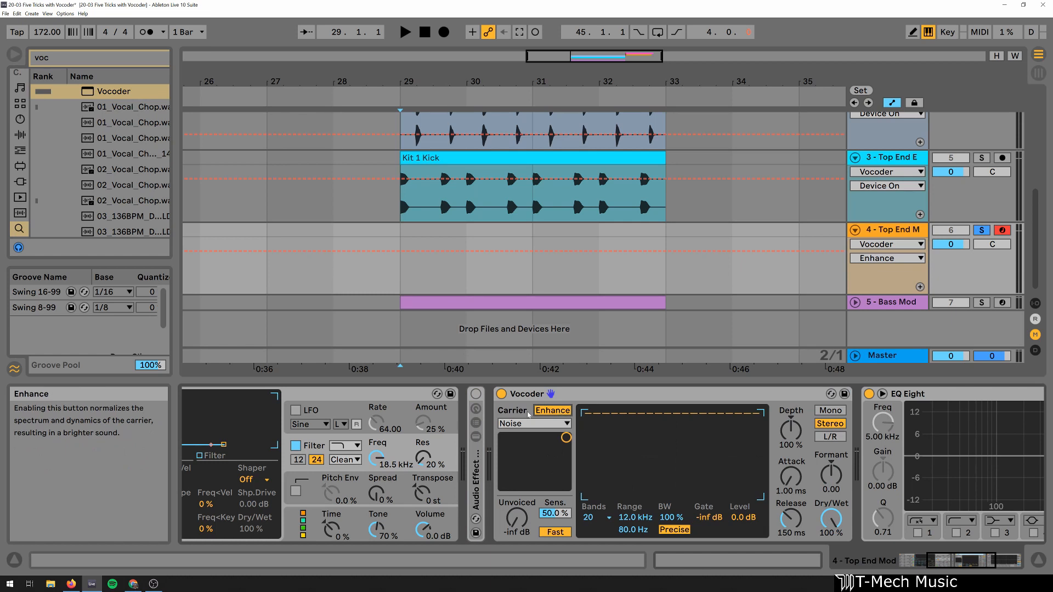
# Set the Vocoder's Carrier to Modulator, Formant to 12.8 and Dry/Wet to 73%
pyautogui.click(533, 423)
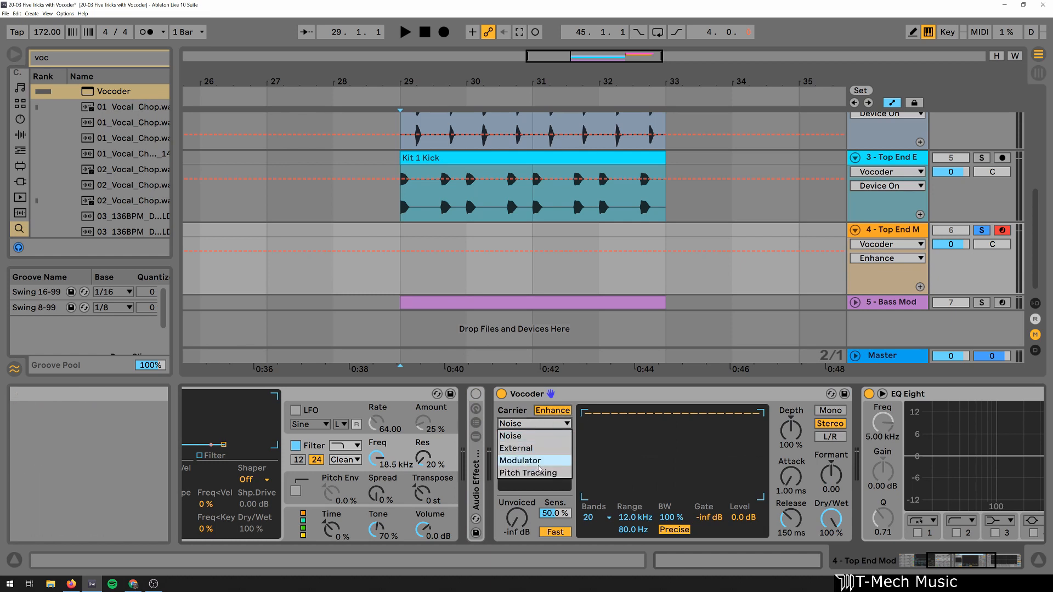
pyautogui.click(534, 460)
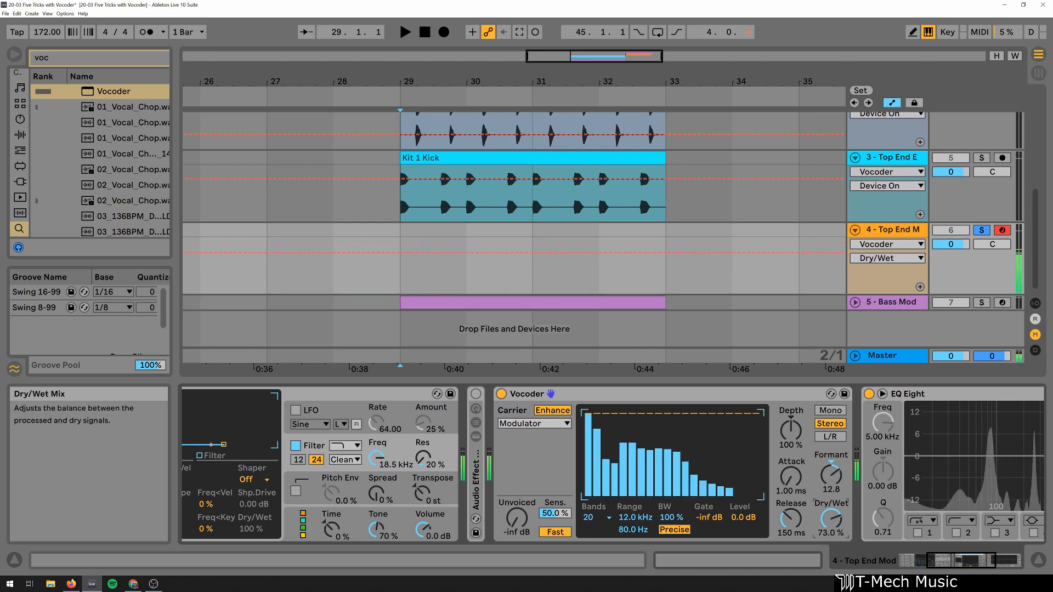
pyautogui.click(886, 258)
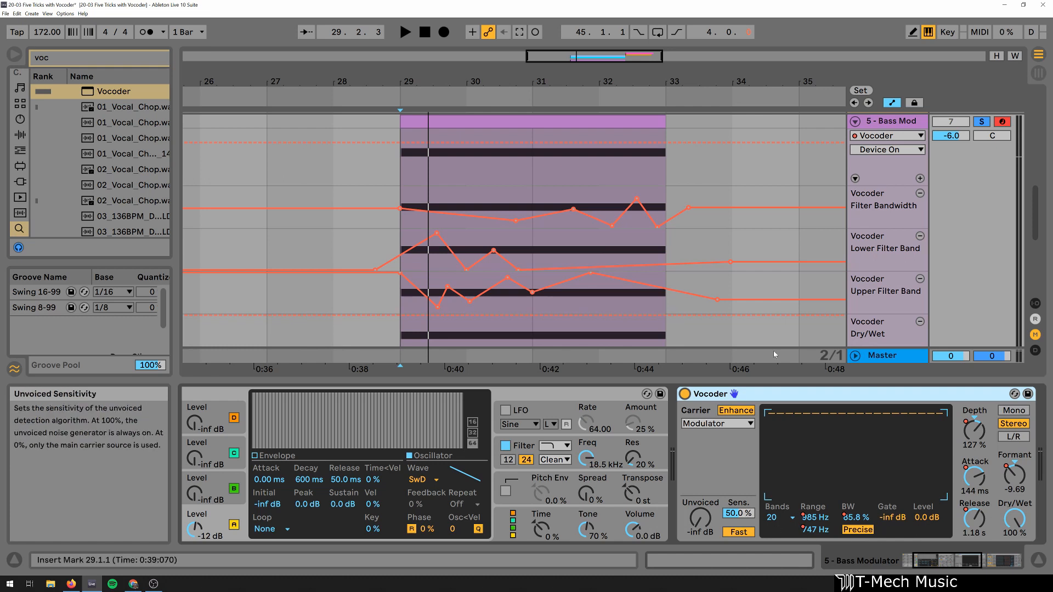
# Show Bass Mod automation lanes for Filter Bandwidth, Lower/Upper Filter Band and Dry/Wet
pyautogui.click(404, 31)
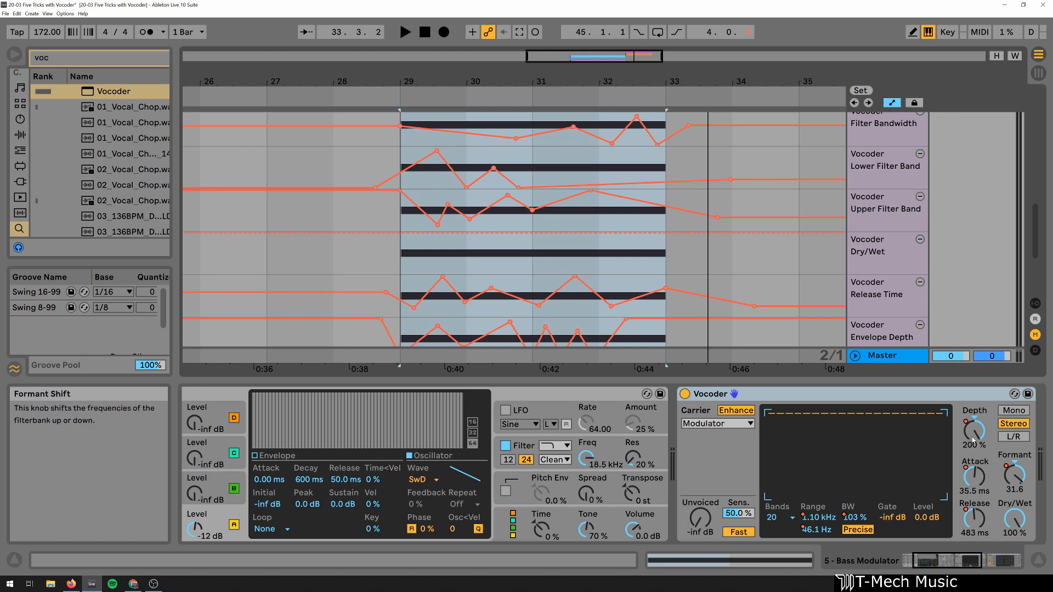
# Select bars 29–33 in the Dry/Wet lane and play back the automated bass clip
pyautogui.click(715, 423)
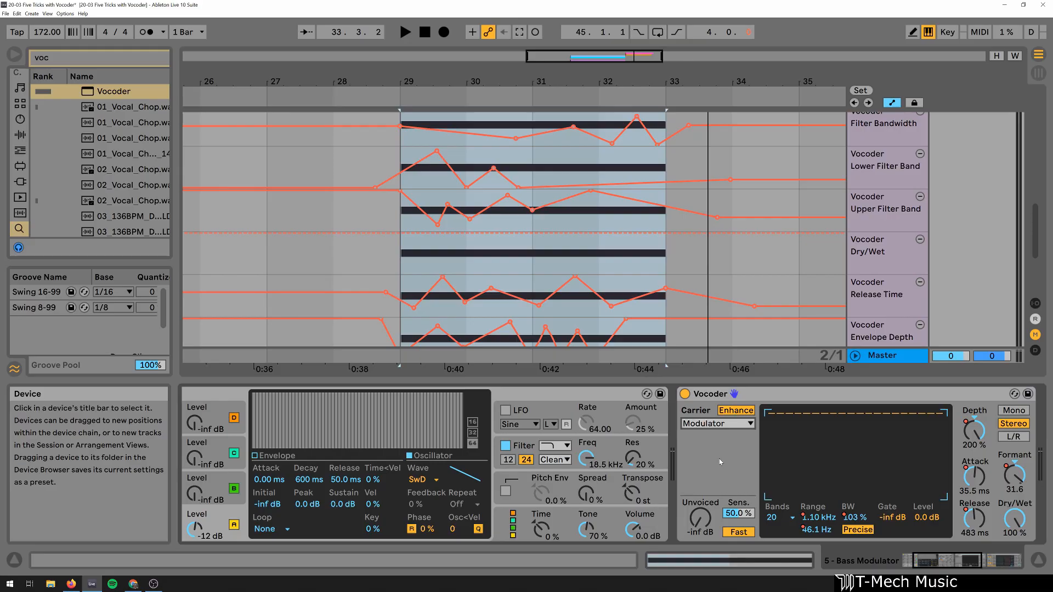
pyautogui.click(531, 257)
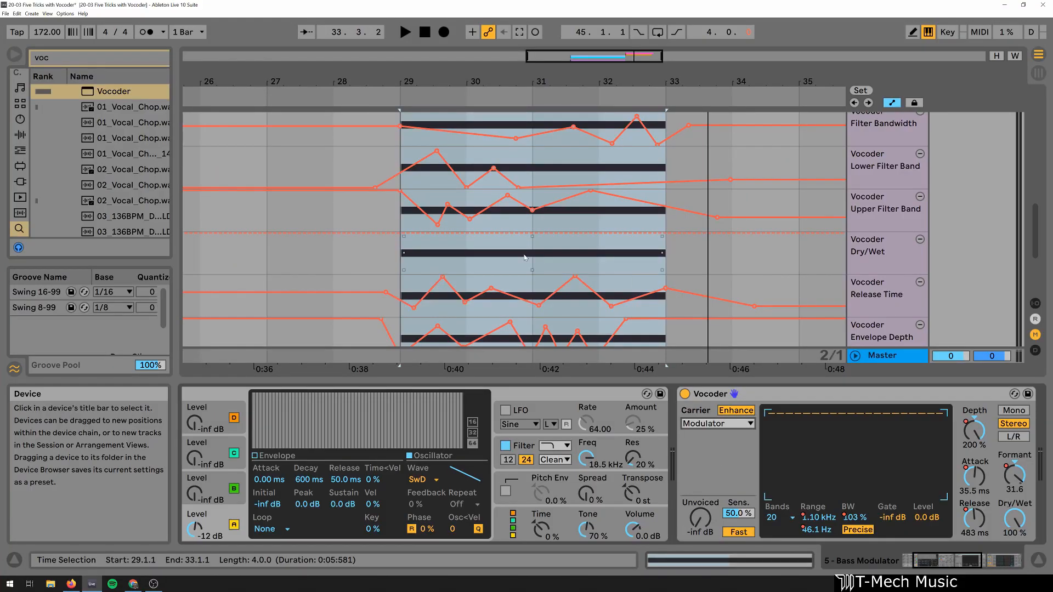
pyautogui.click(404, 32)
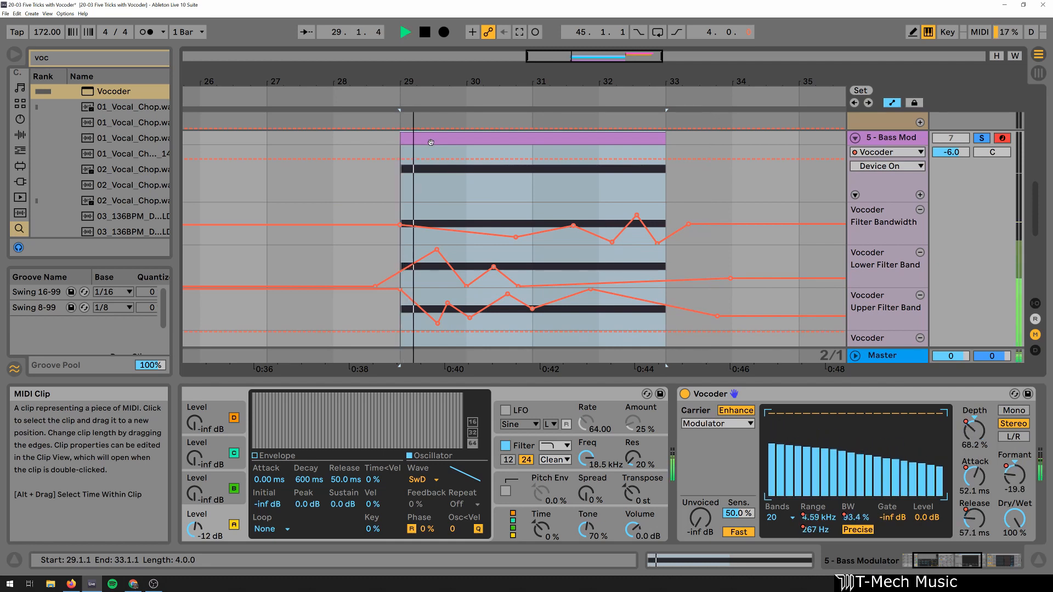